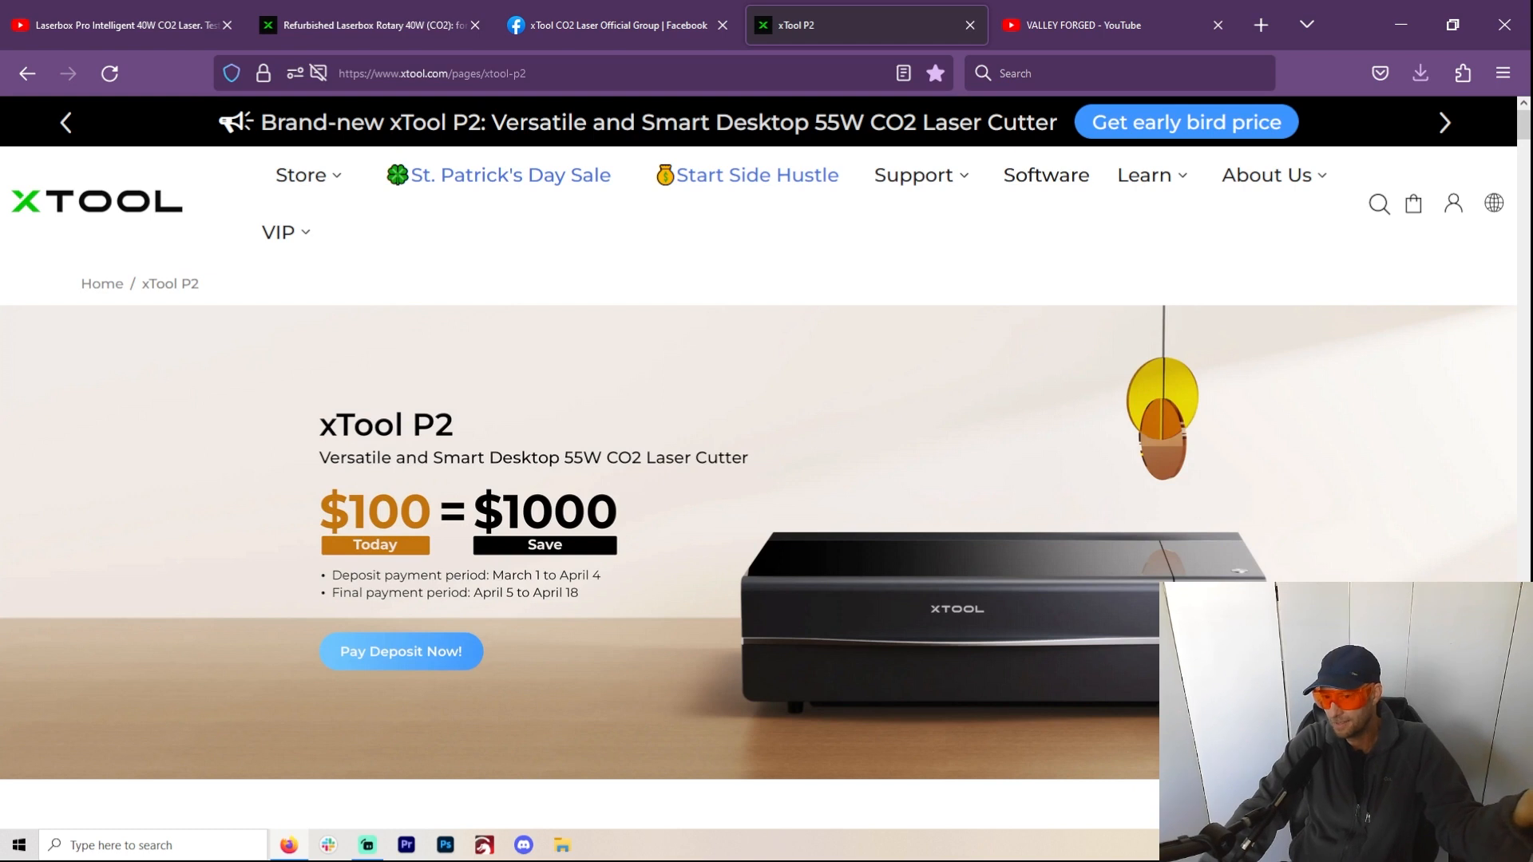
# Step: Switch to the Valley Forged YouTube channel tab listing the new xTool P2 video
pyautogui.click(1074, 24)
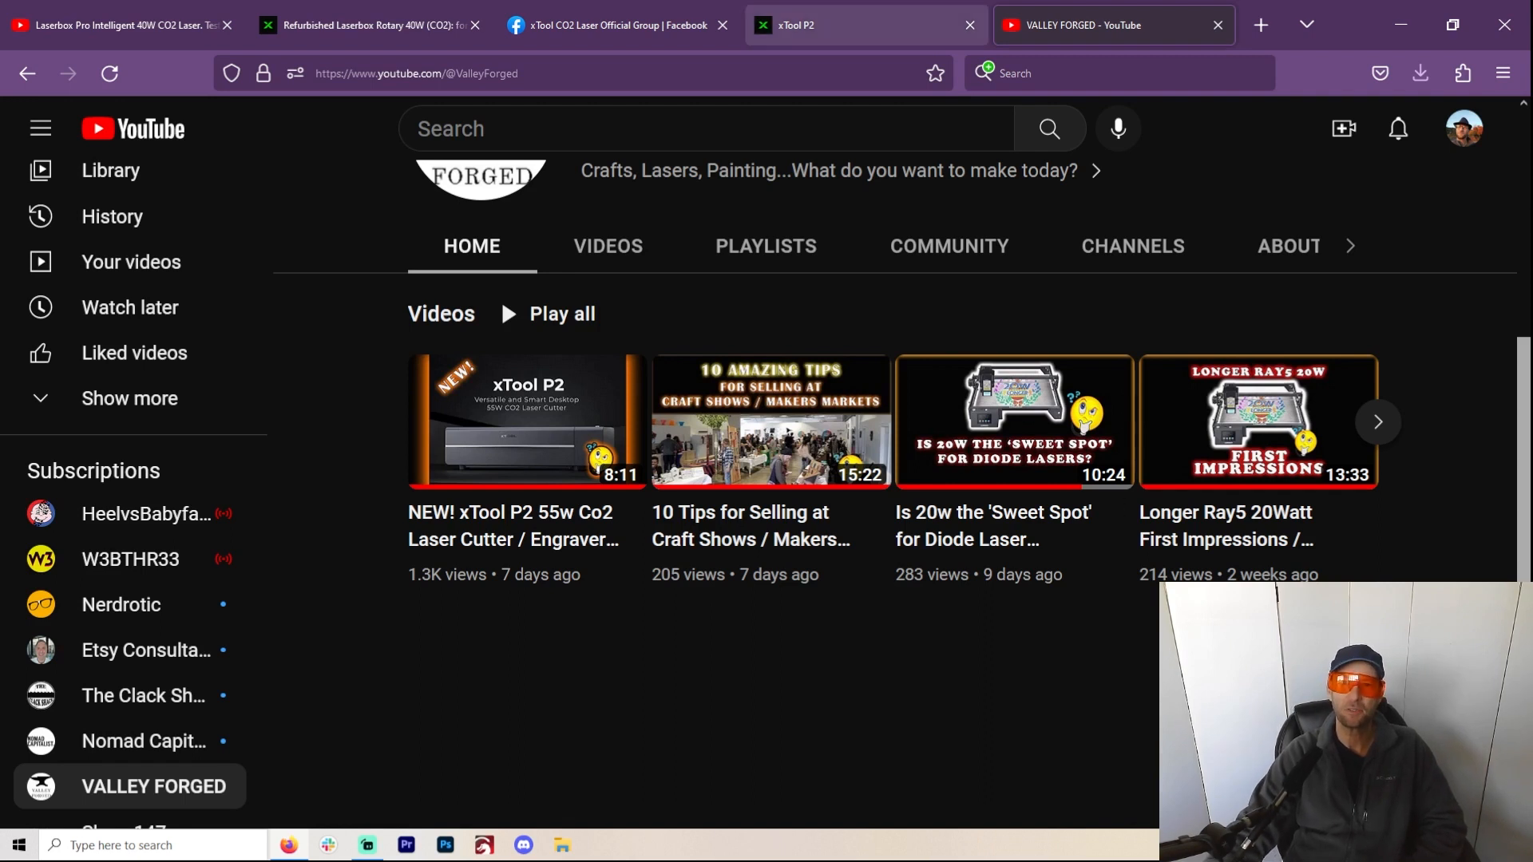
# Step: Return to the xTool P2 tab showing the $100-for-$1000 deposit offer
pyautogui.click(861, 24)
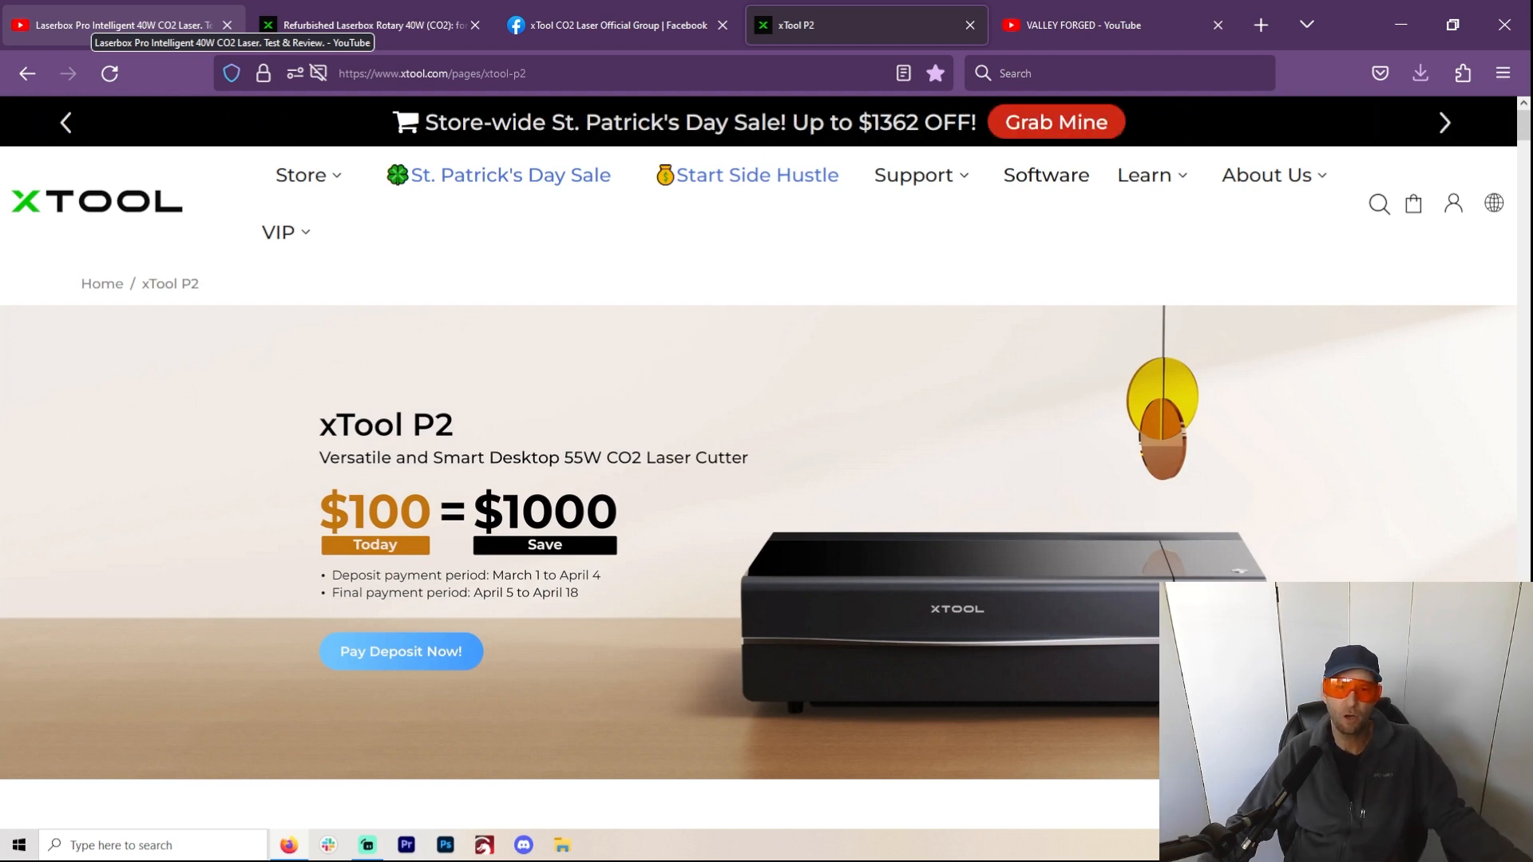
# Step: Switch to the techydiy Laserbox Pro Intelligent 40W CO2 laser review video tab
pyautogui.click(117, 24)
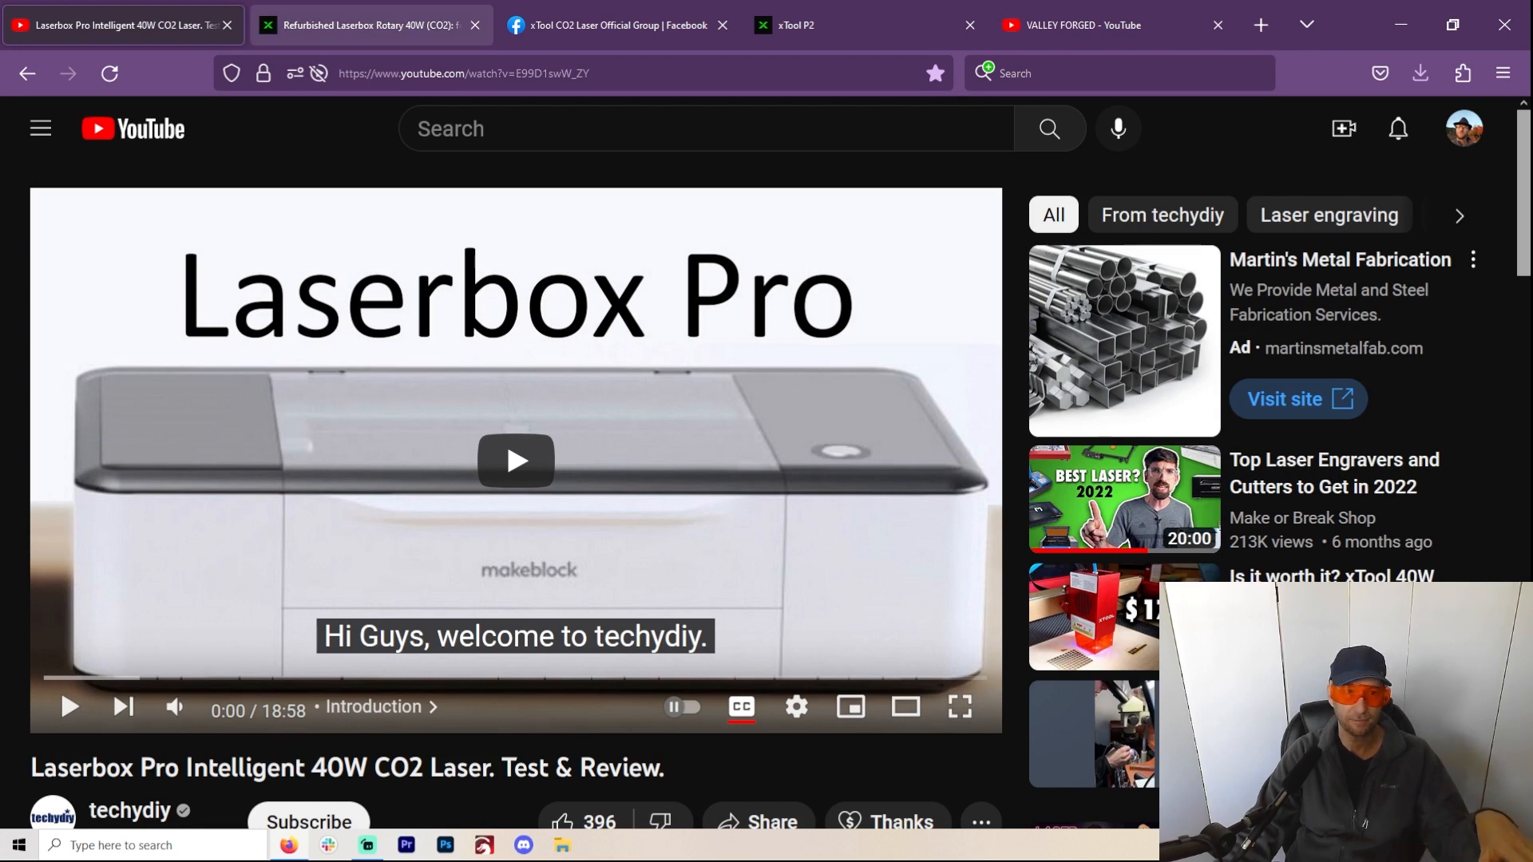
# Step: View the refurbished Laserbox Rotary 40W listing priced $2,799 down from $3,999
pyautogui.click(372, 23)
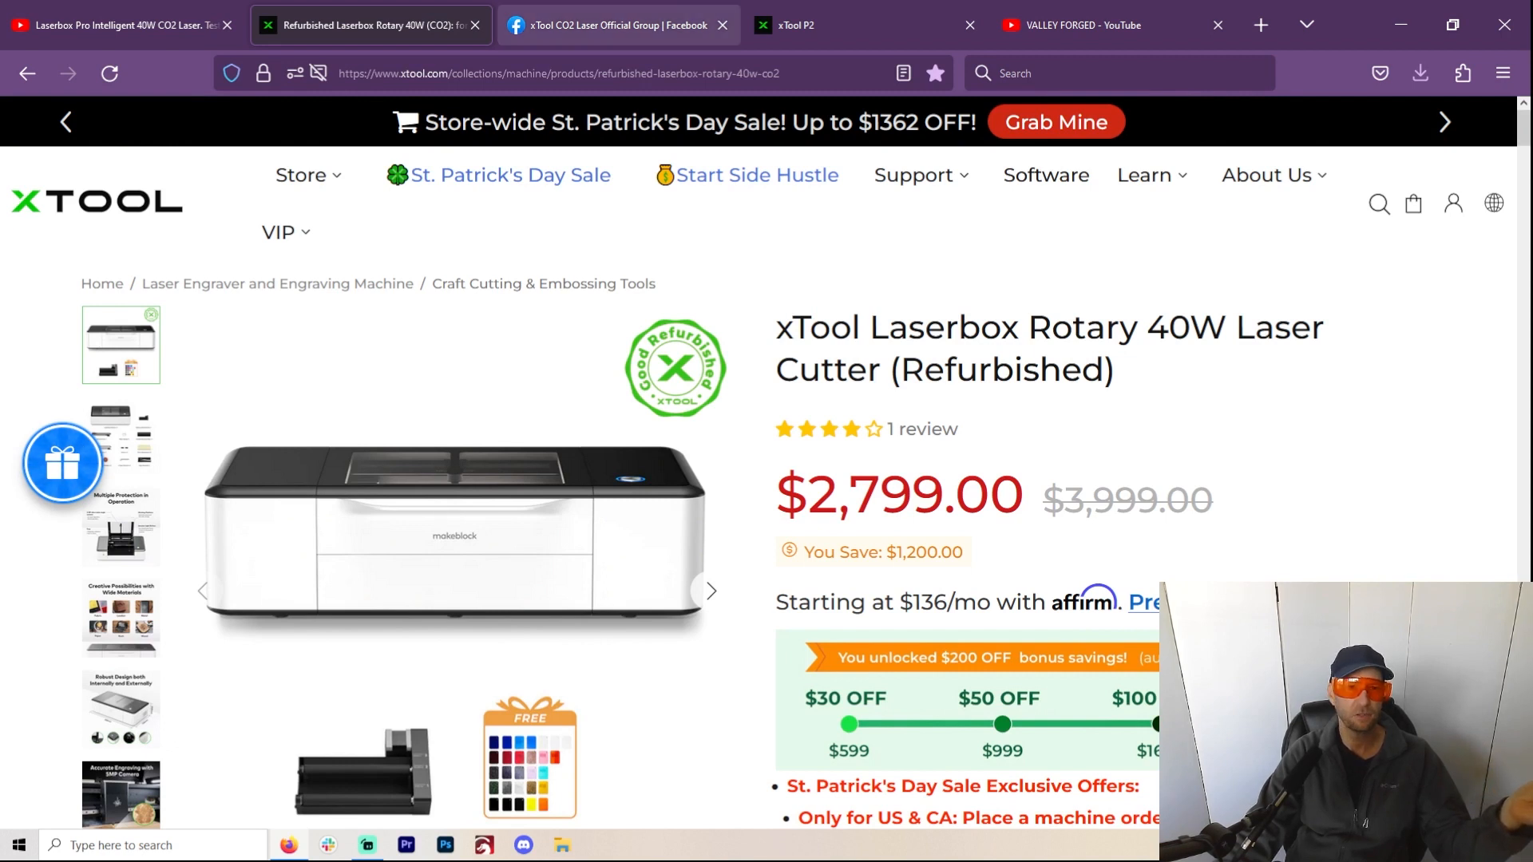
pyautogui.moveTo(616, 24)
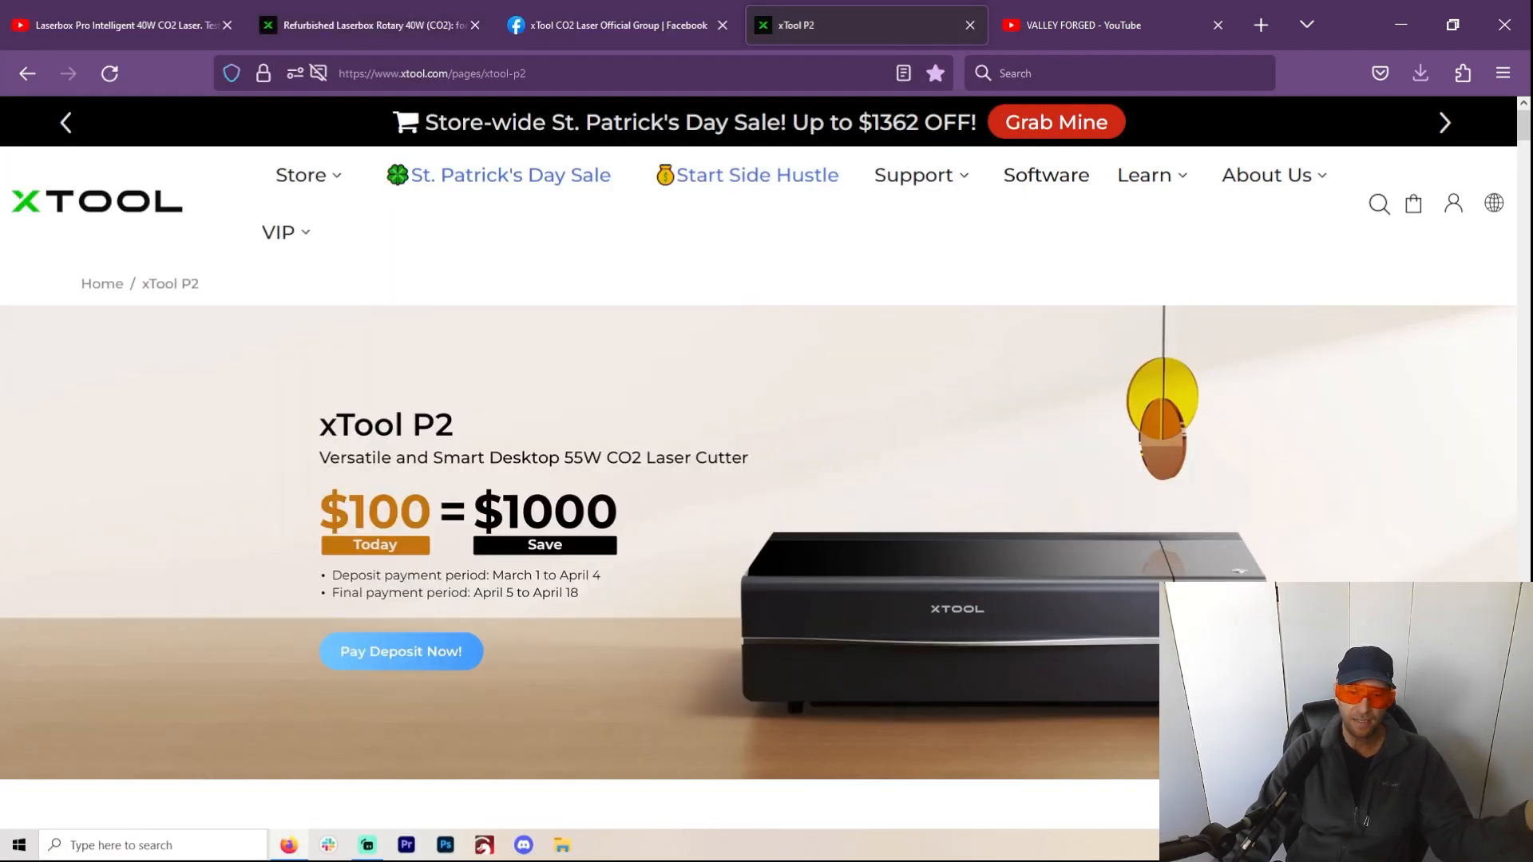
# Step: Scroll the P2 page down to the Automatic passthrough conveyor feeder section
pyautogui.scroll(-3)
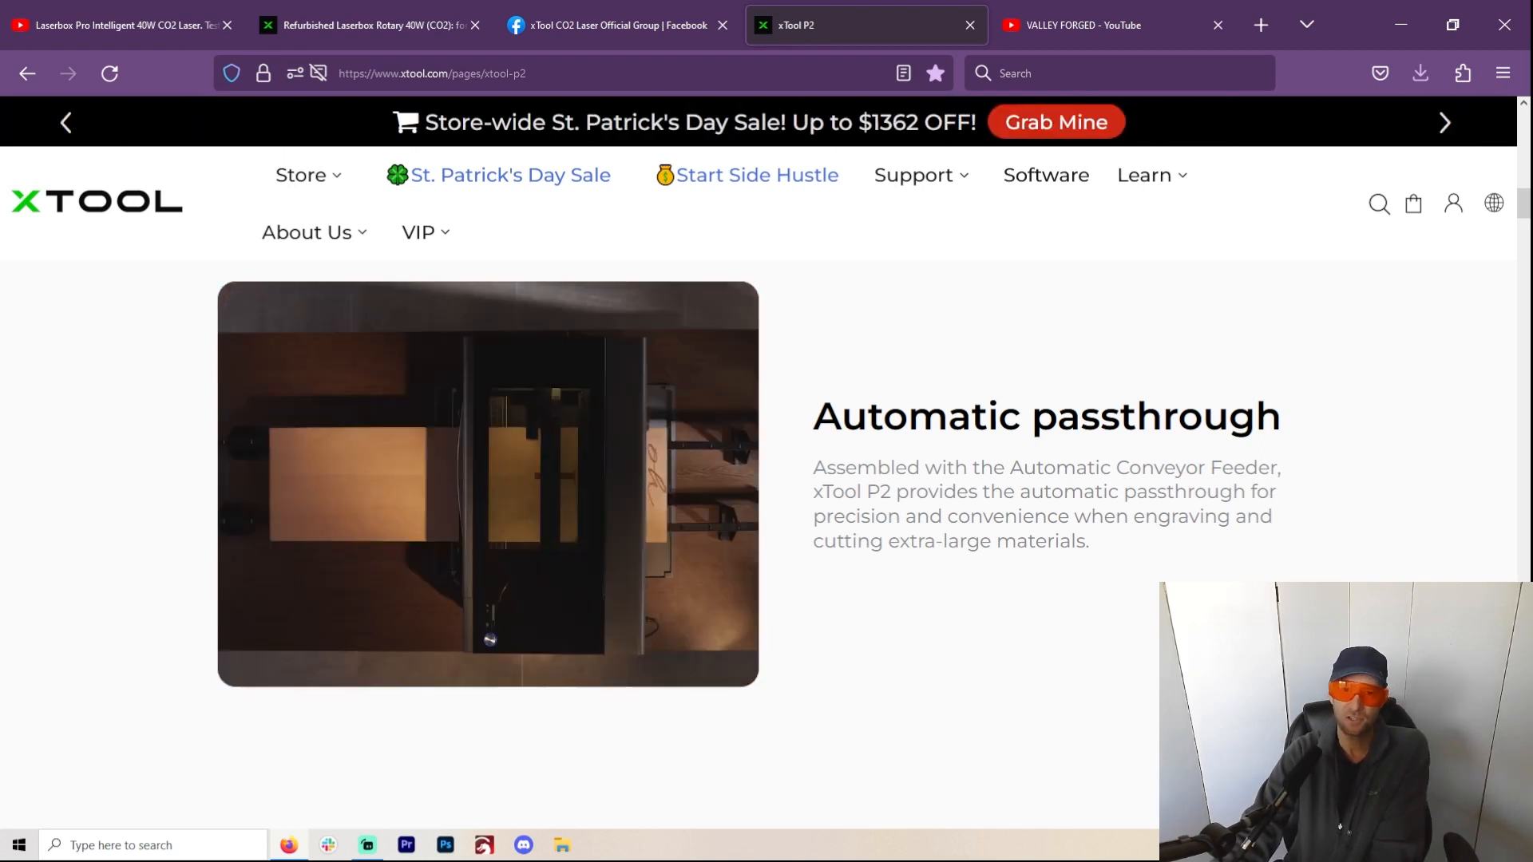
# Step: Browse the xTool CO2 Laser Official Facebook group's posts and return to its cover image
pyautogui.click(607, 24)
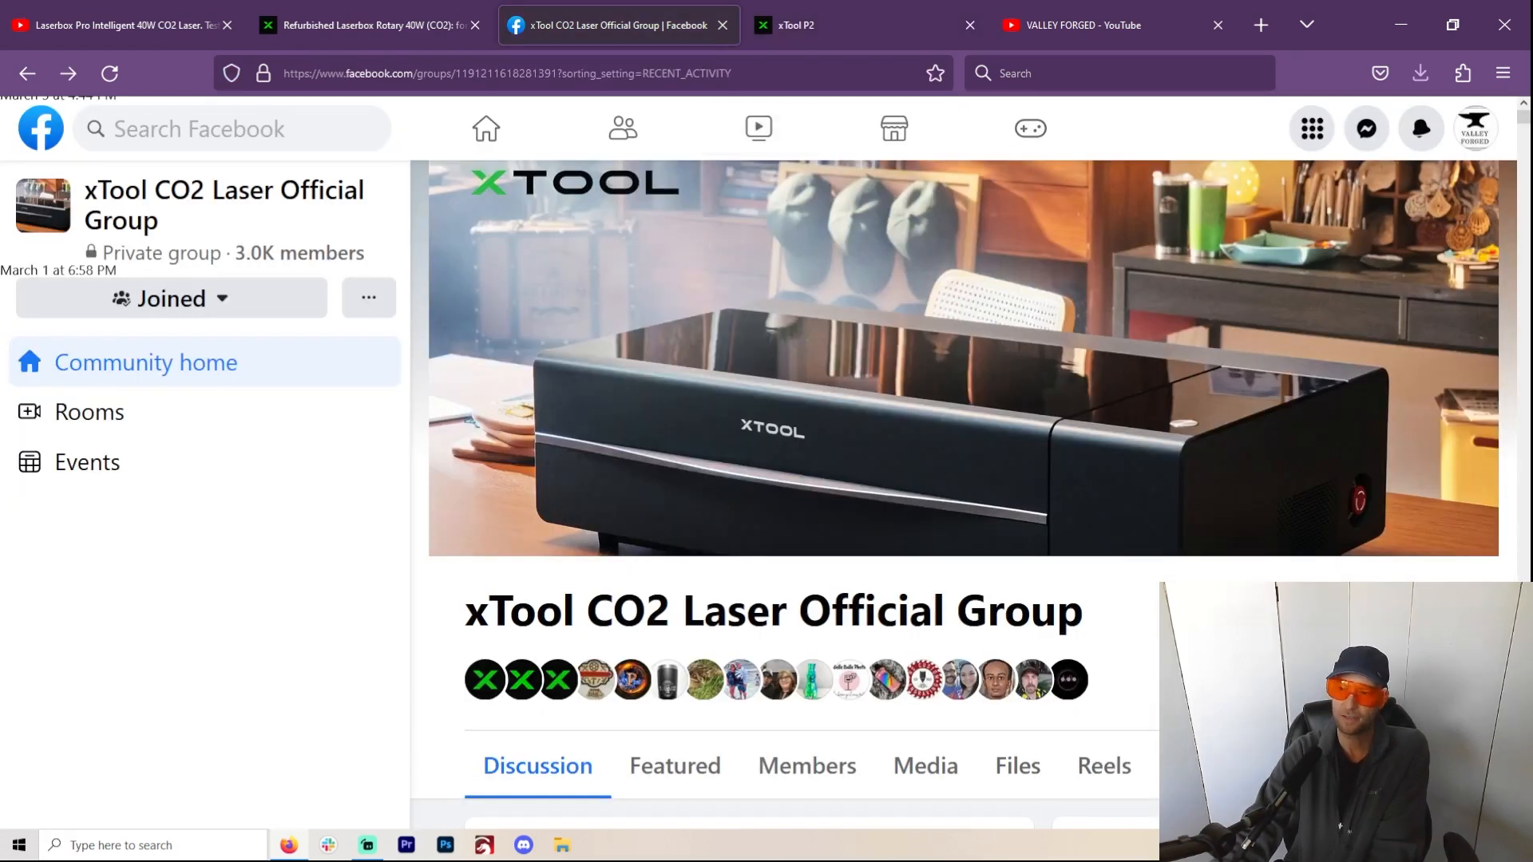
pyautogui.scroll(-3)
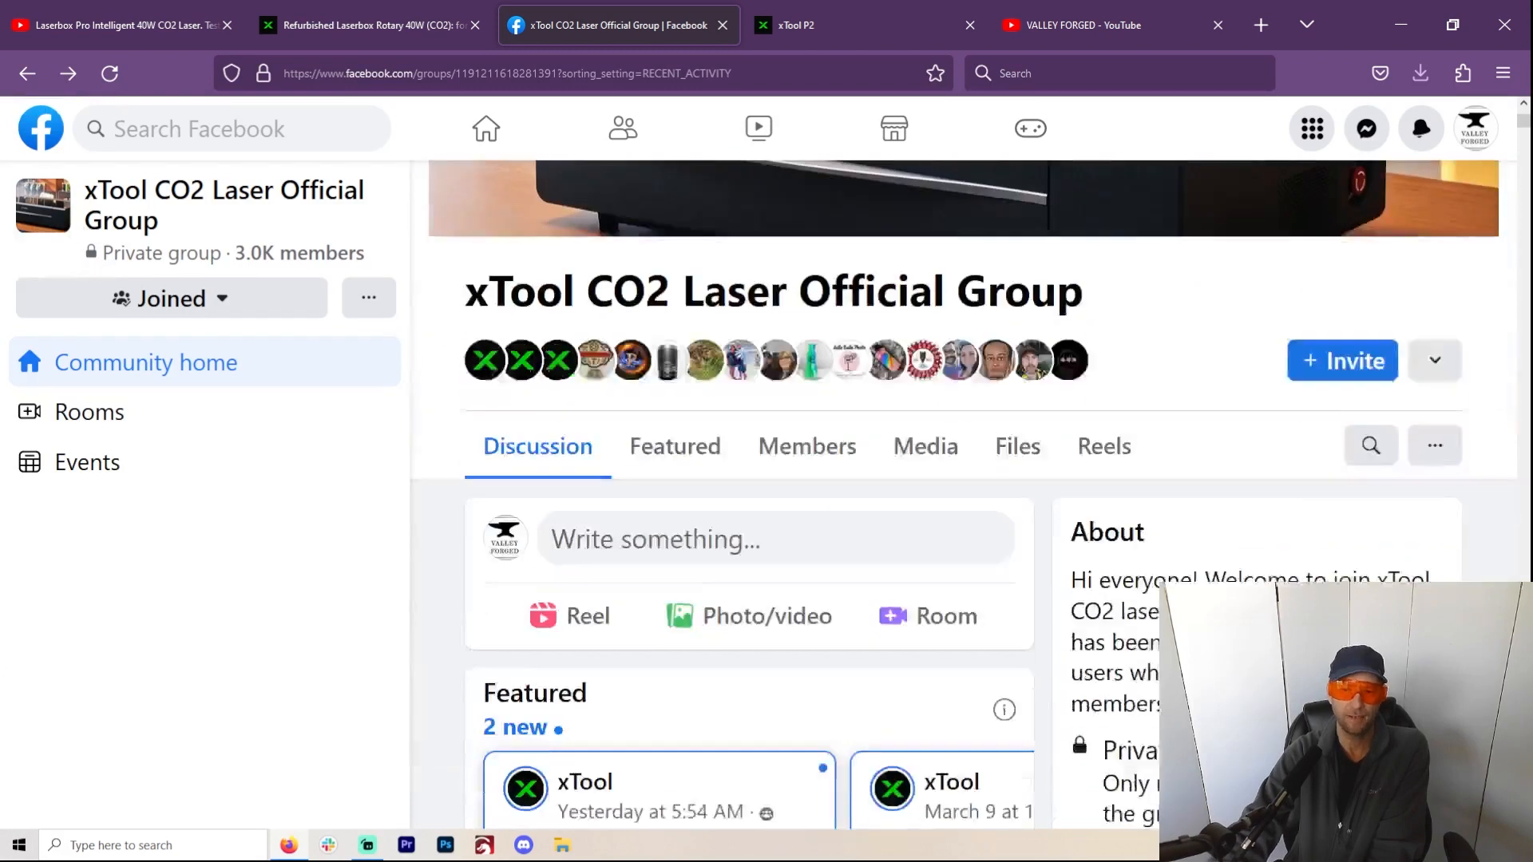
pyautogui.scroll(-3)
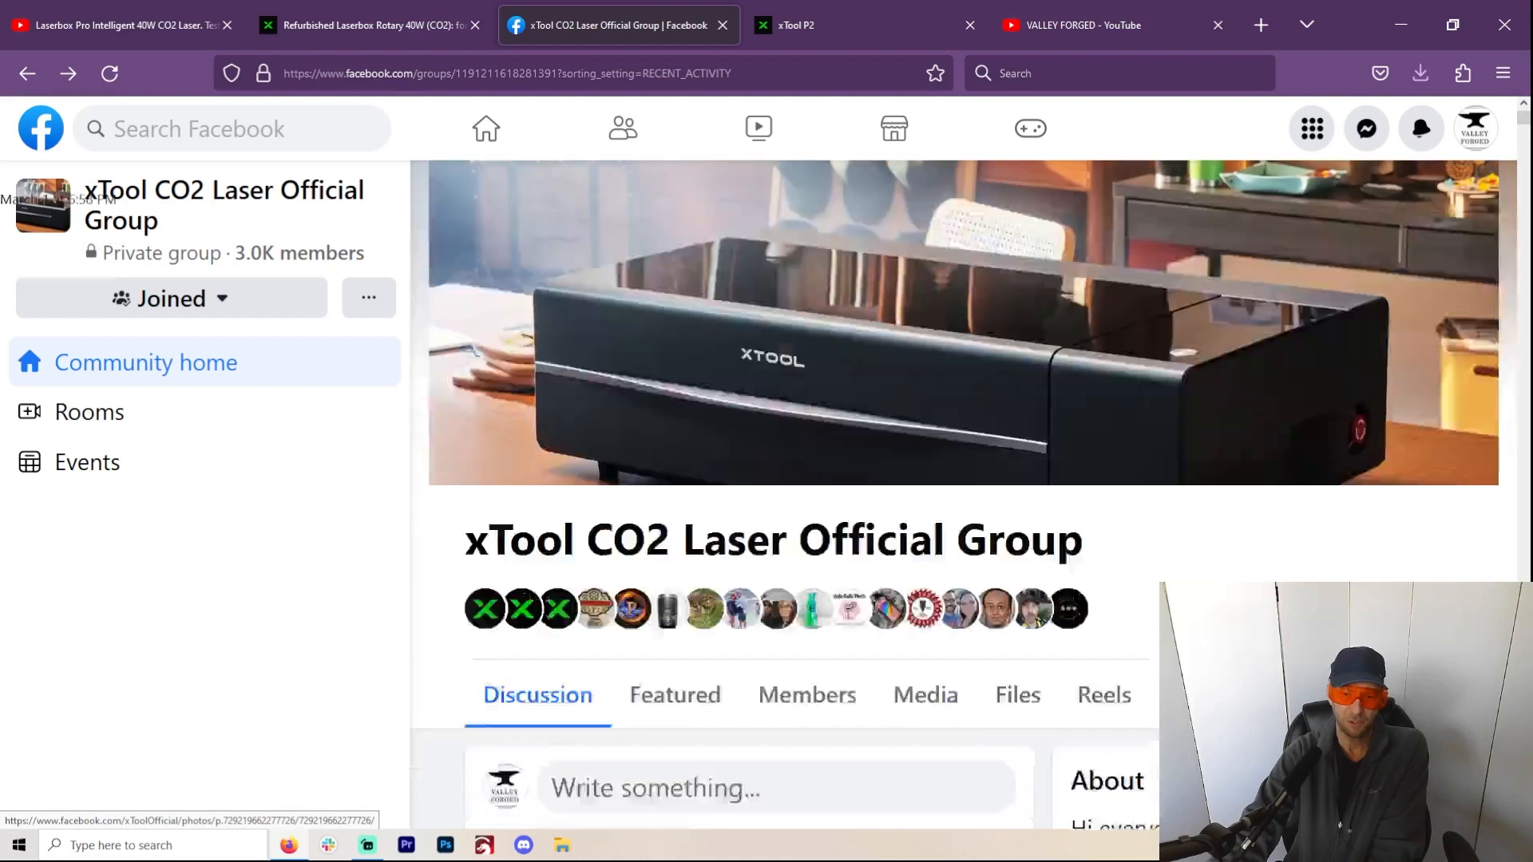
pyautogui.scroll(-3)
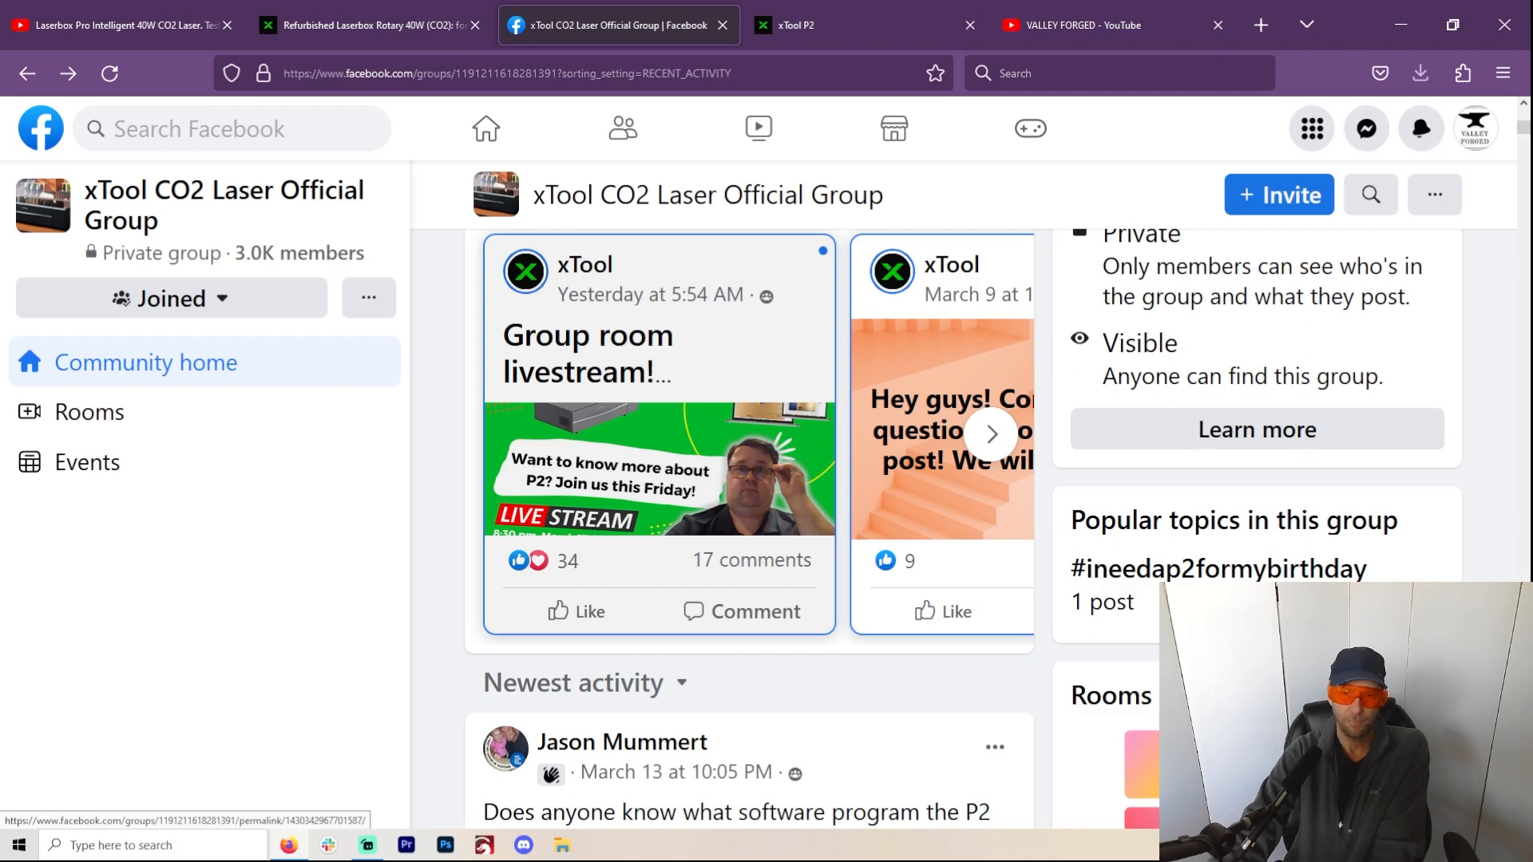
pyautogui.scroll(-3)
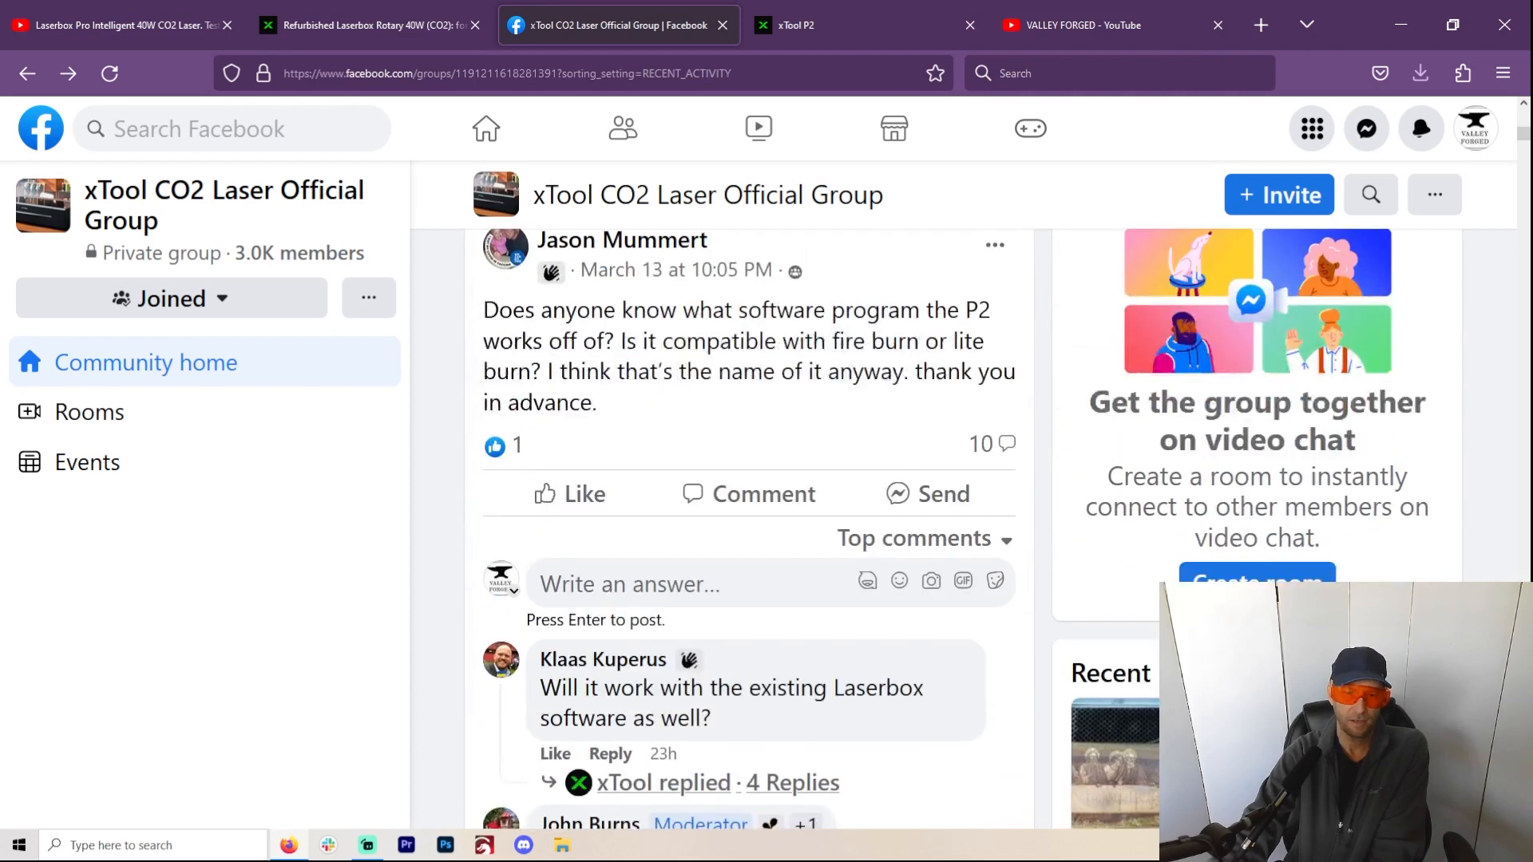
pyautogui.scroll(-3)
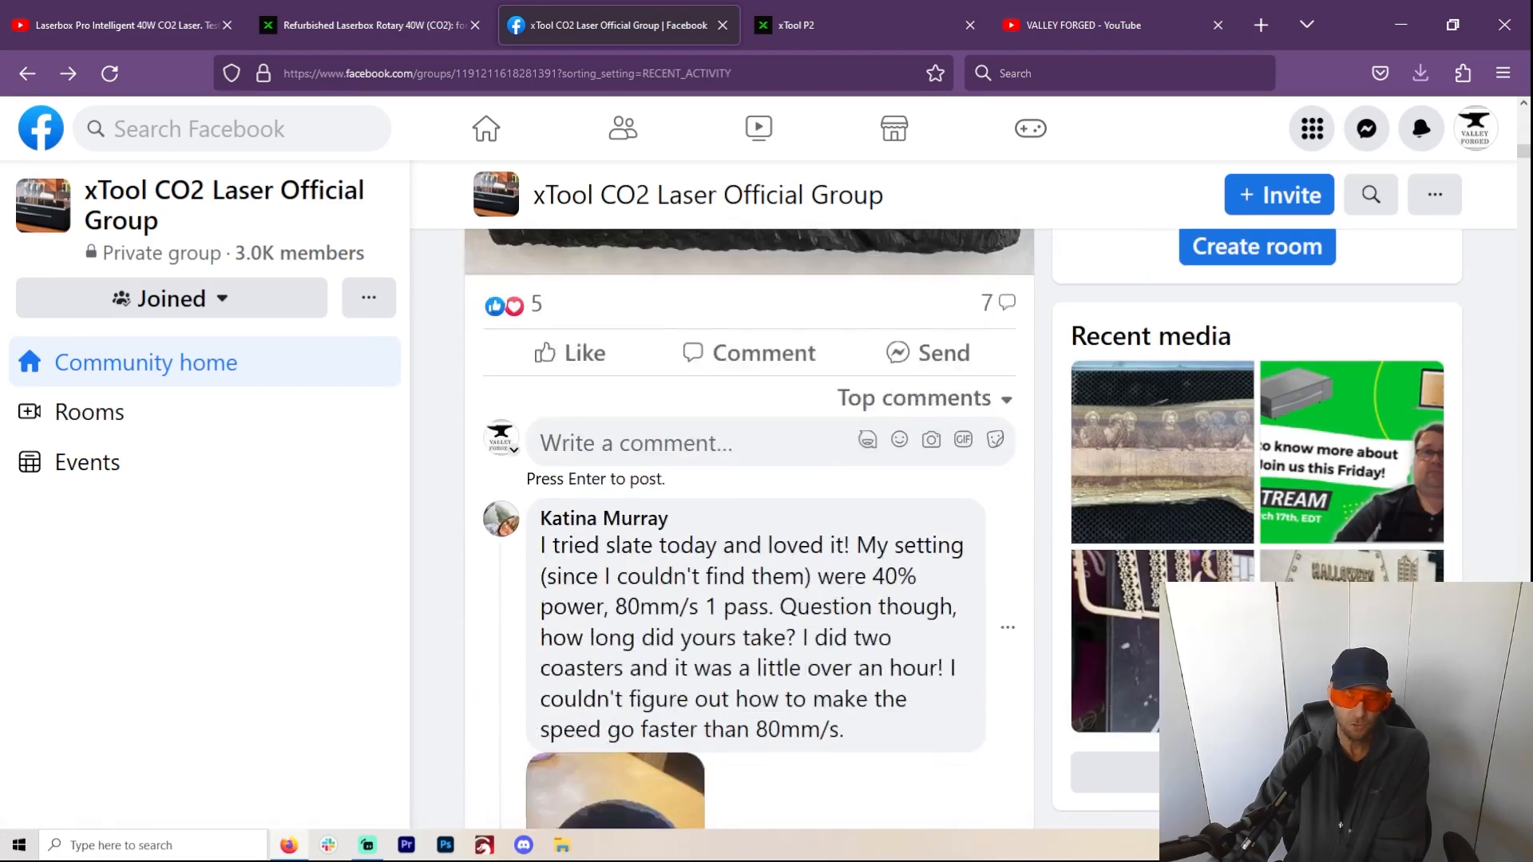
pyautogui.scroll(-3)
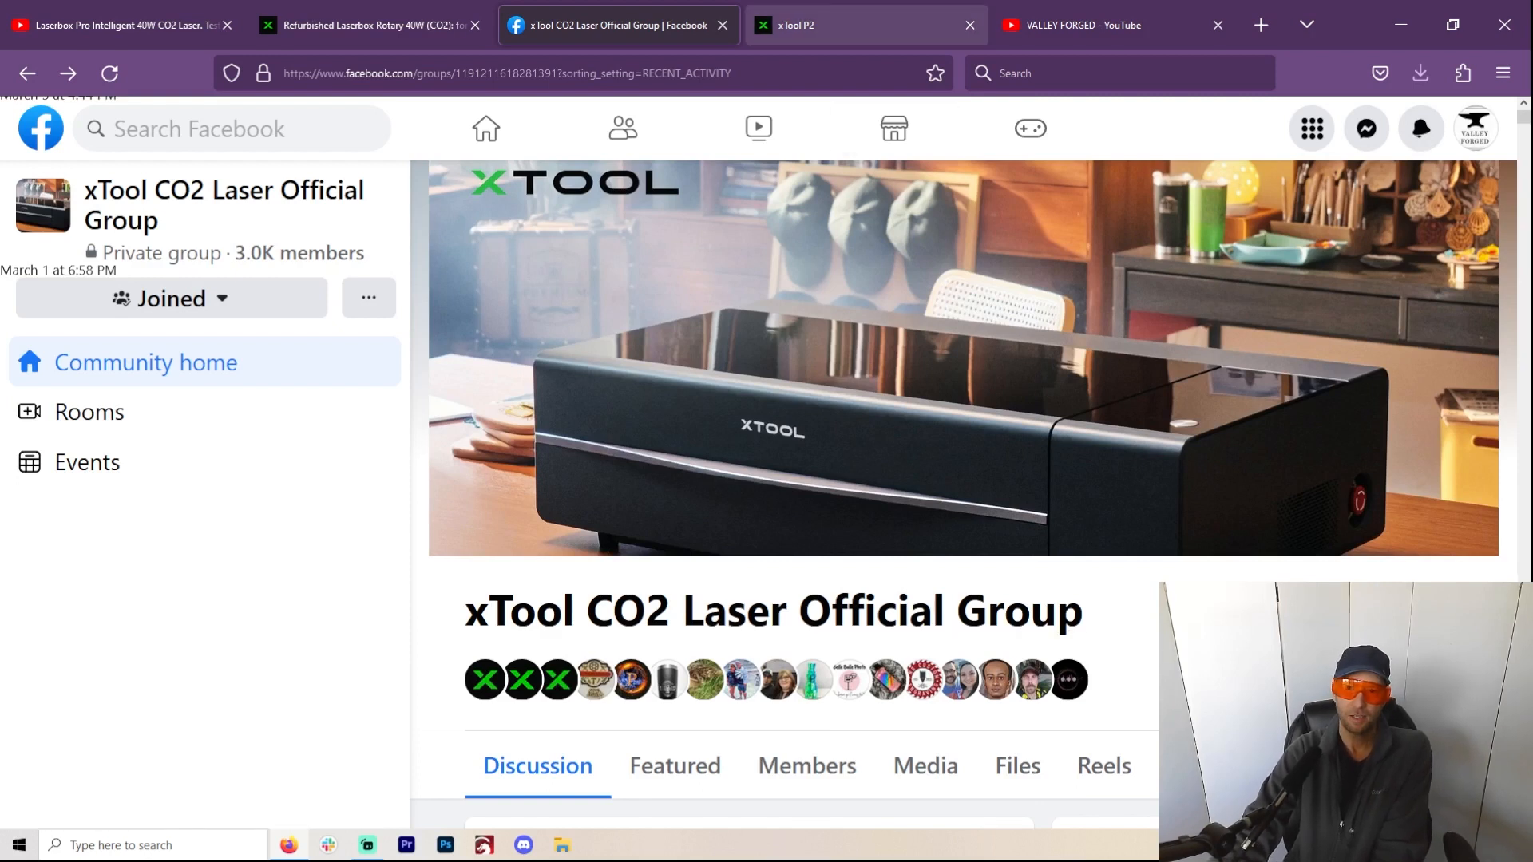
# Step: Return to the xTool P2 page and scroll past its features and early-bird offer
pyautogui.click(864, 24)
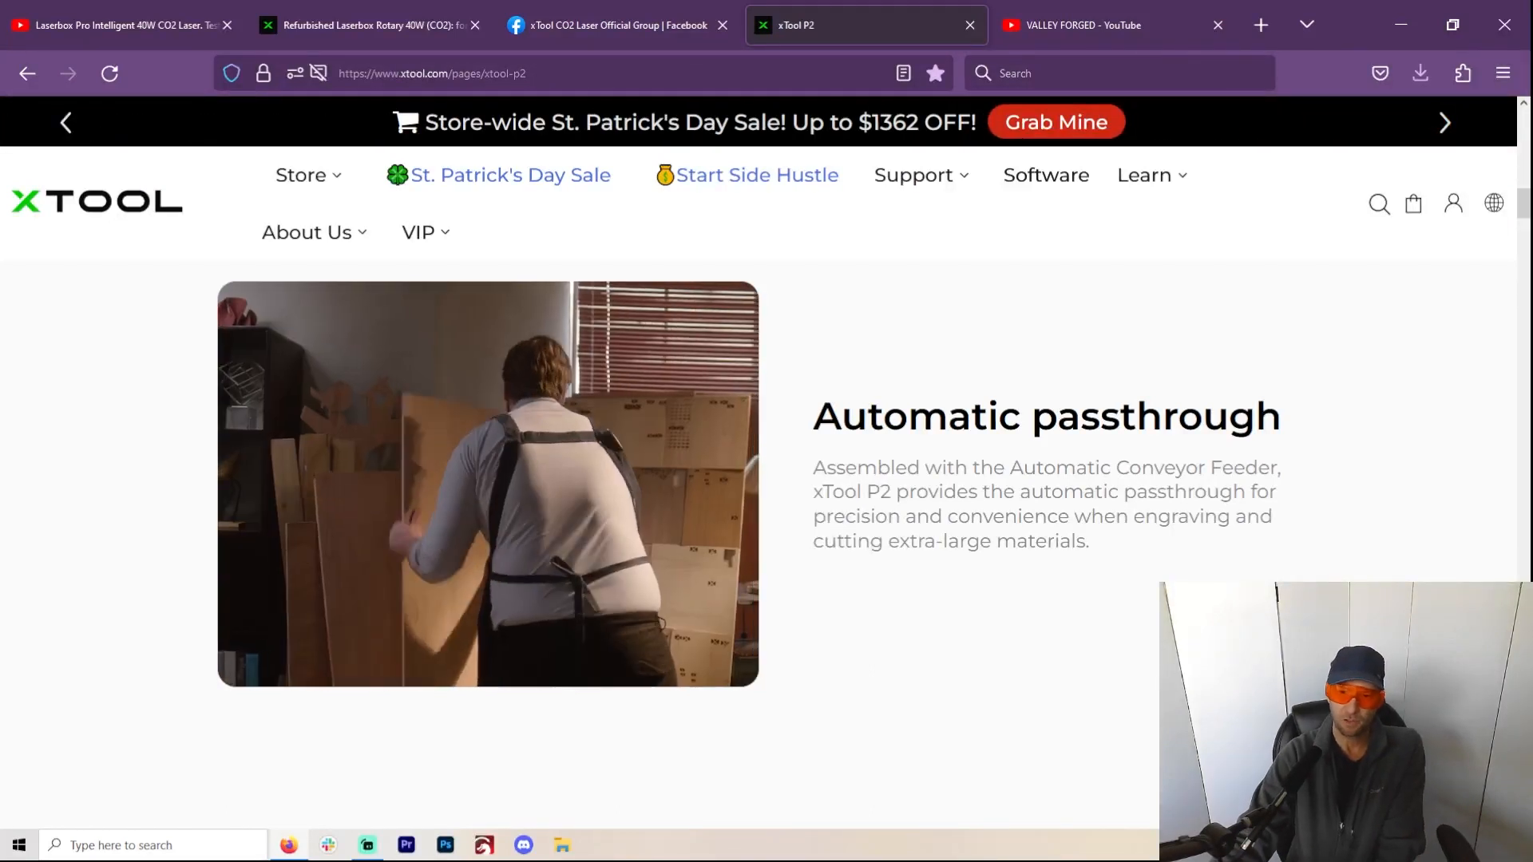
pyautogui.click(613, 24)
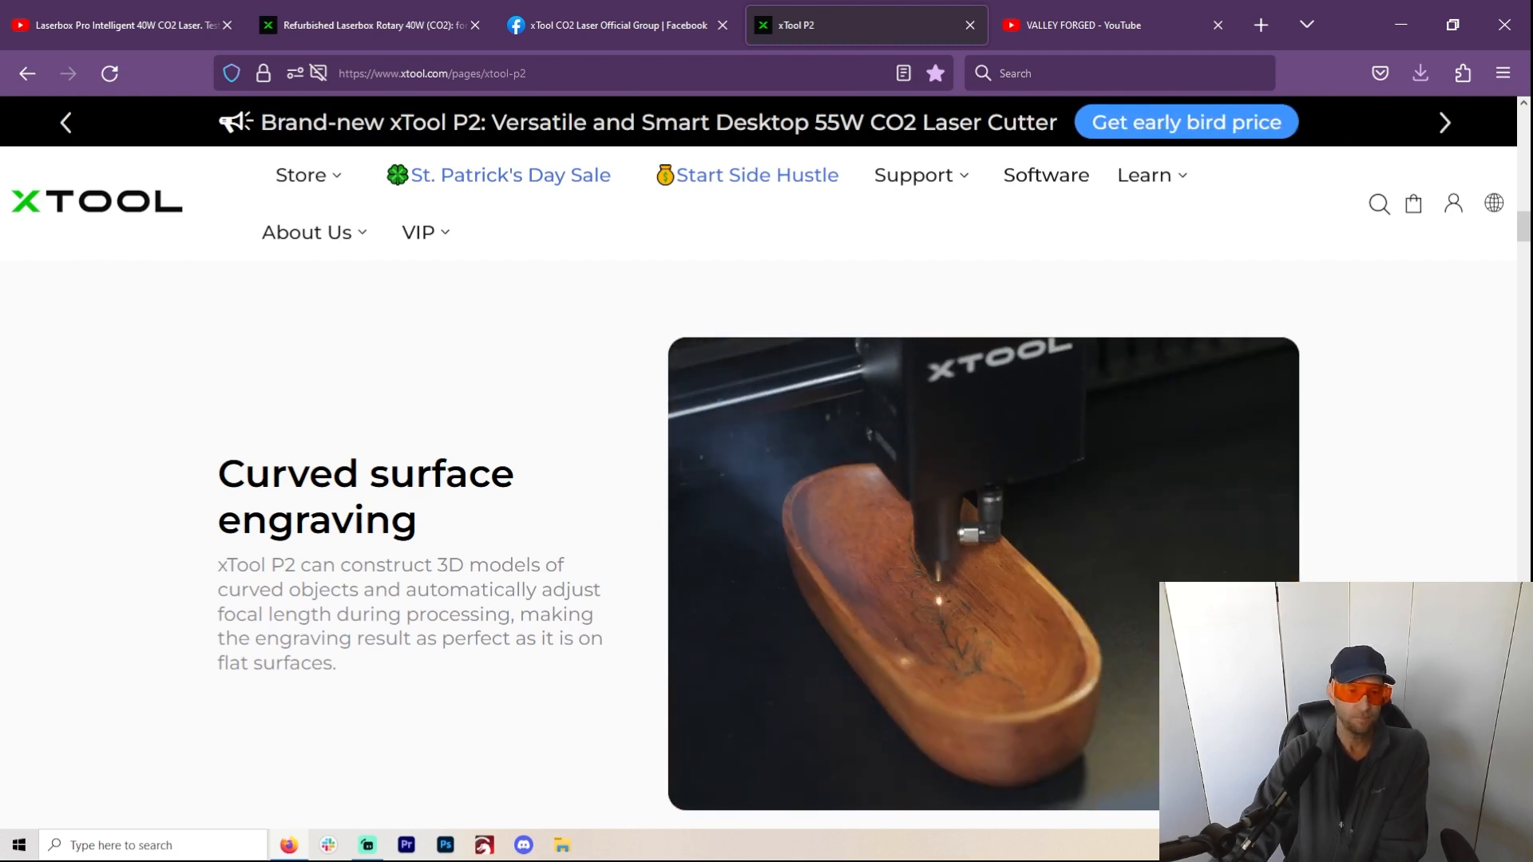
pyautogui.scroll(-3)
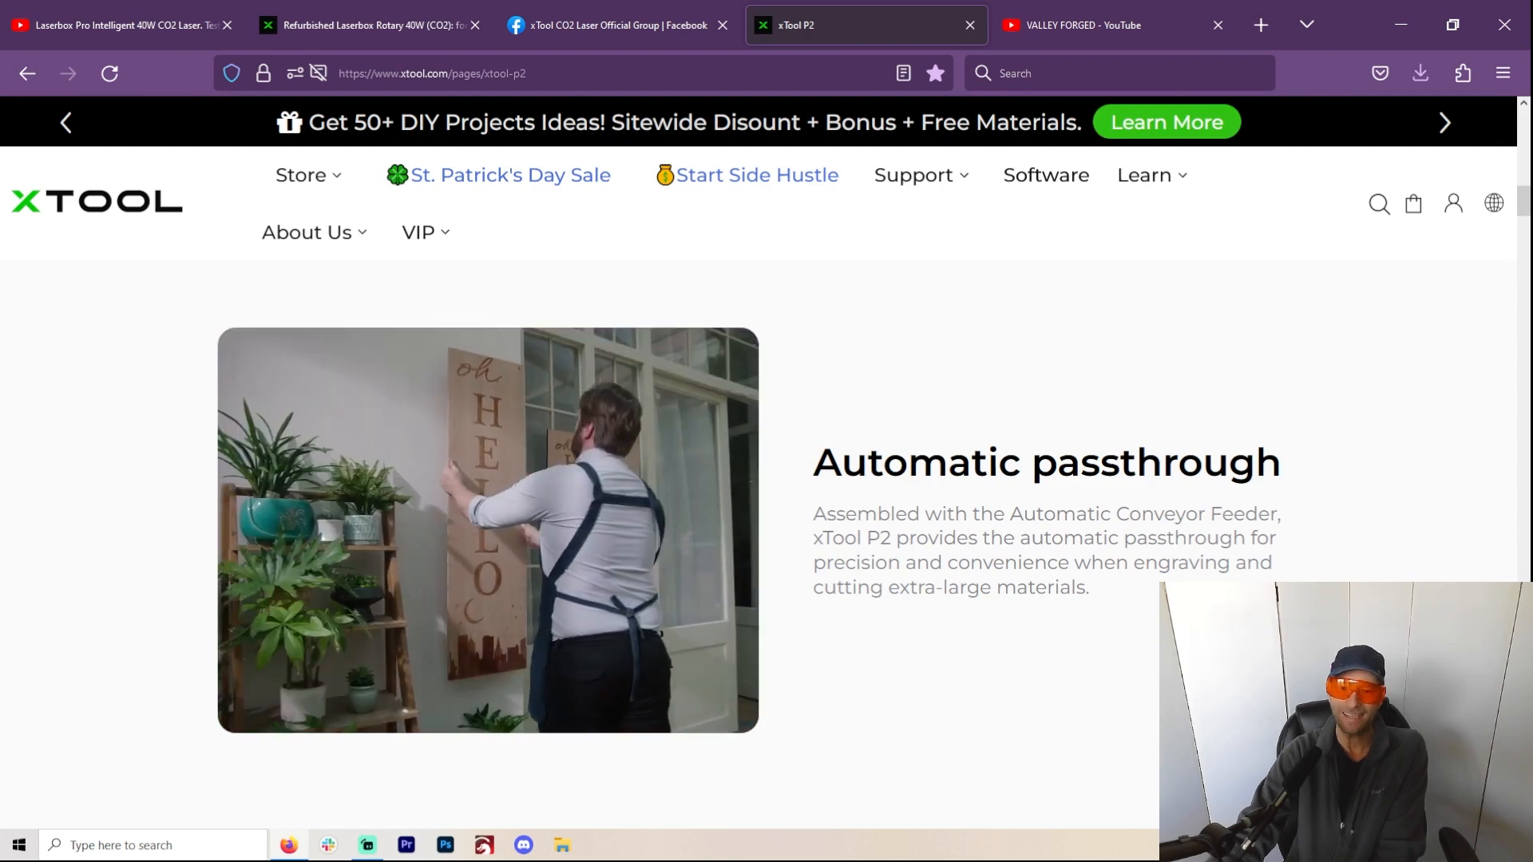
pyautogui.scroll(-3)
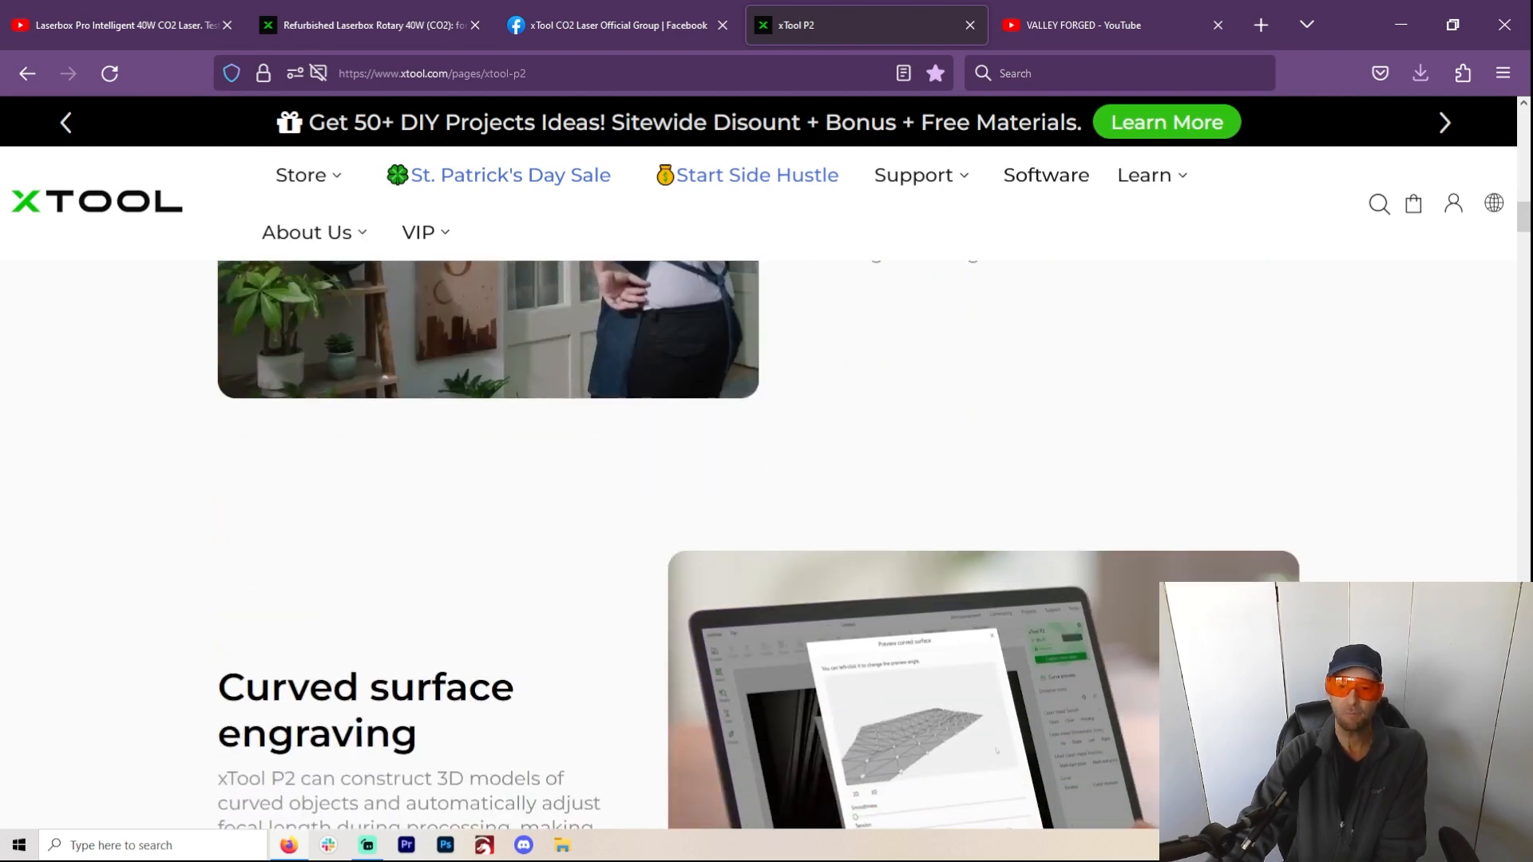
pyautogui.scroll(-3)
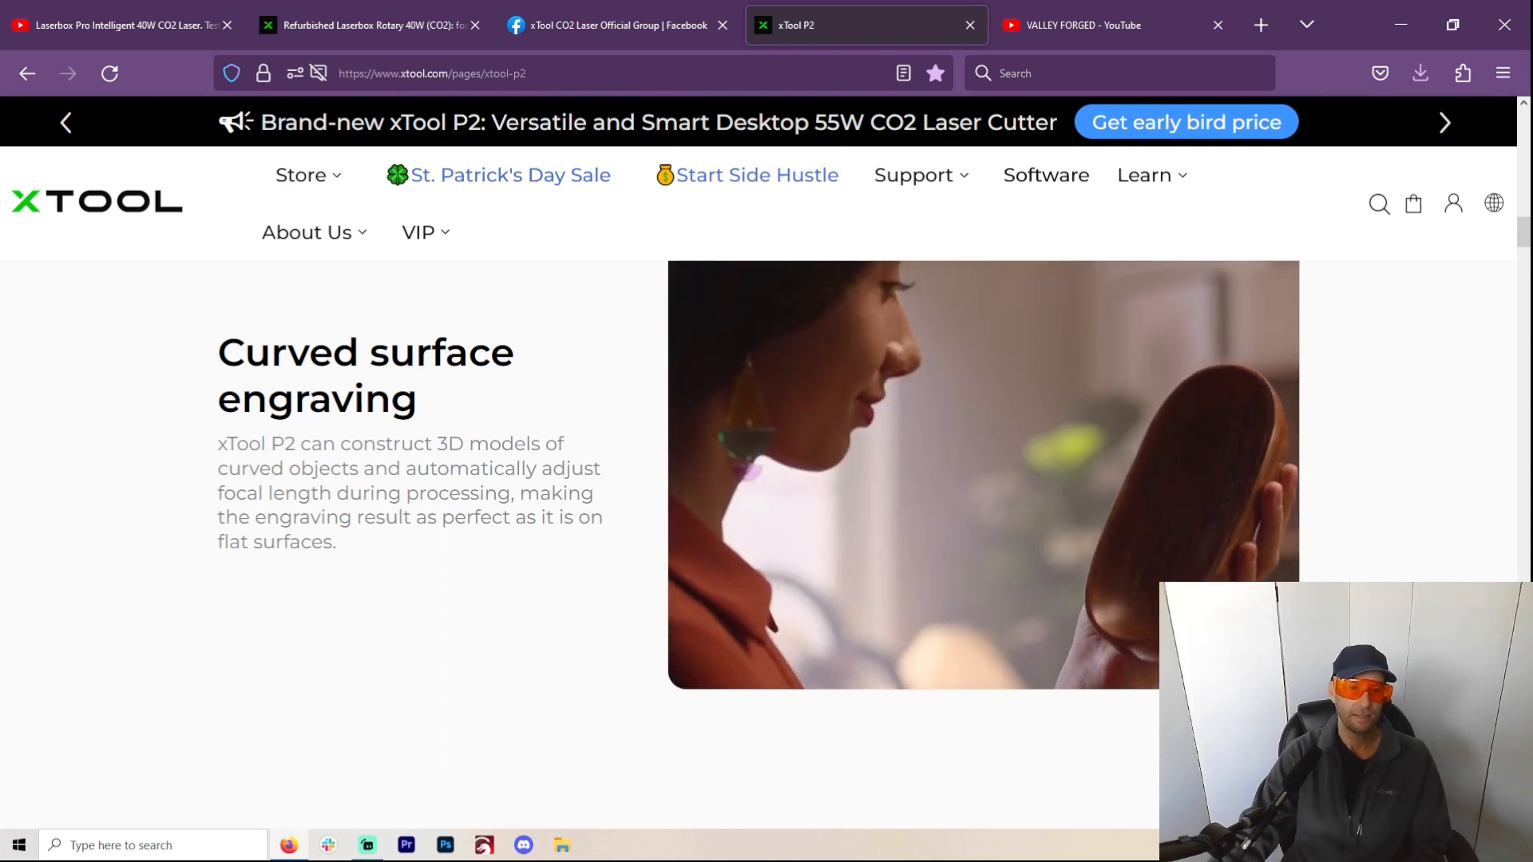
# Step: Scroll to the comparison table rows for camera, vision precision and rotary diameter
pyautogui.scroll(-3)
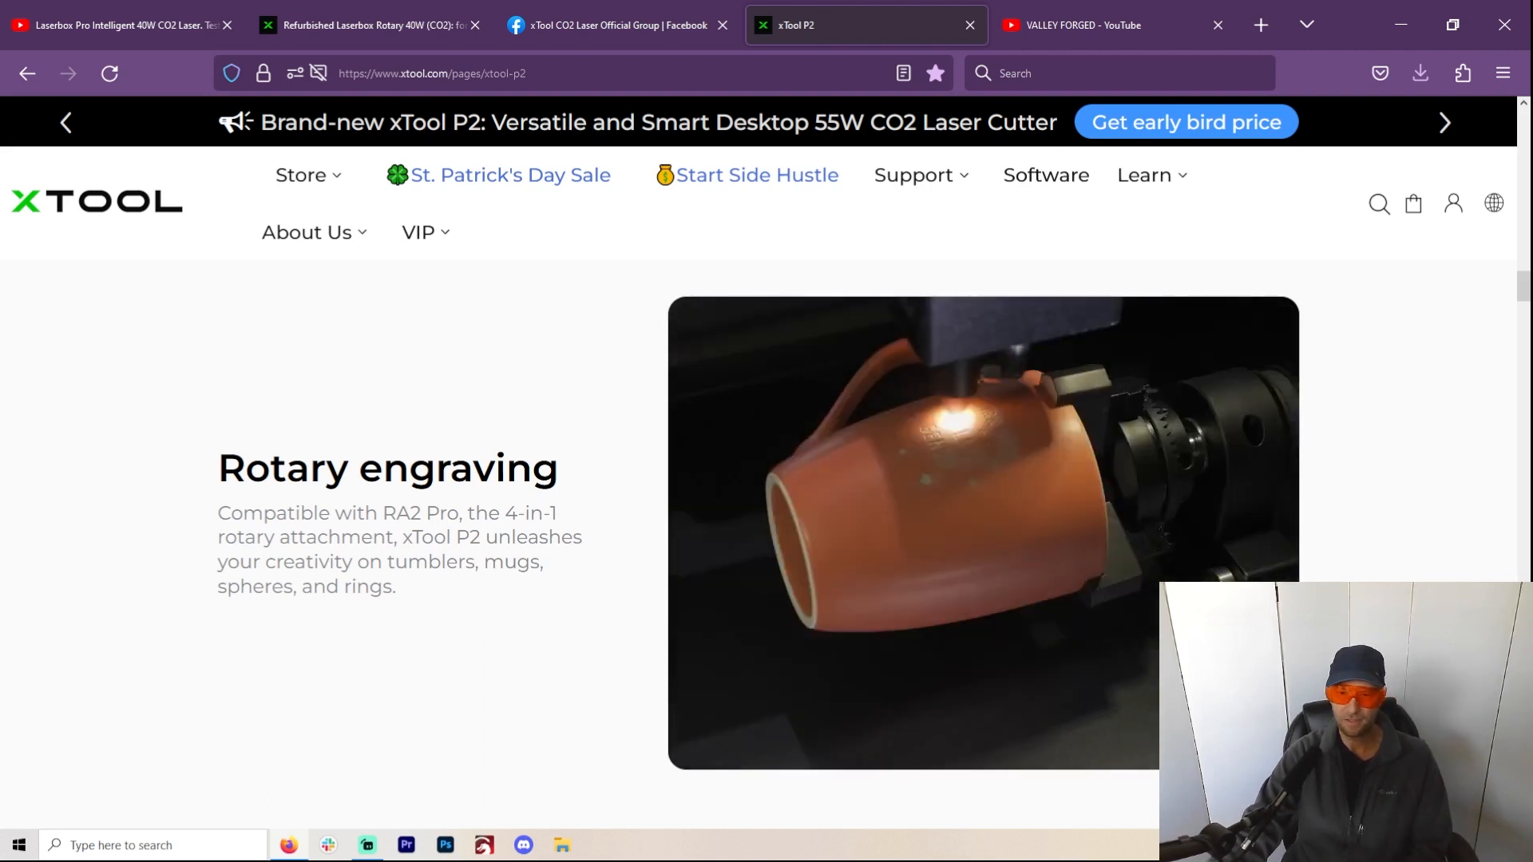
pyautogui.scroll(-3)
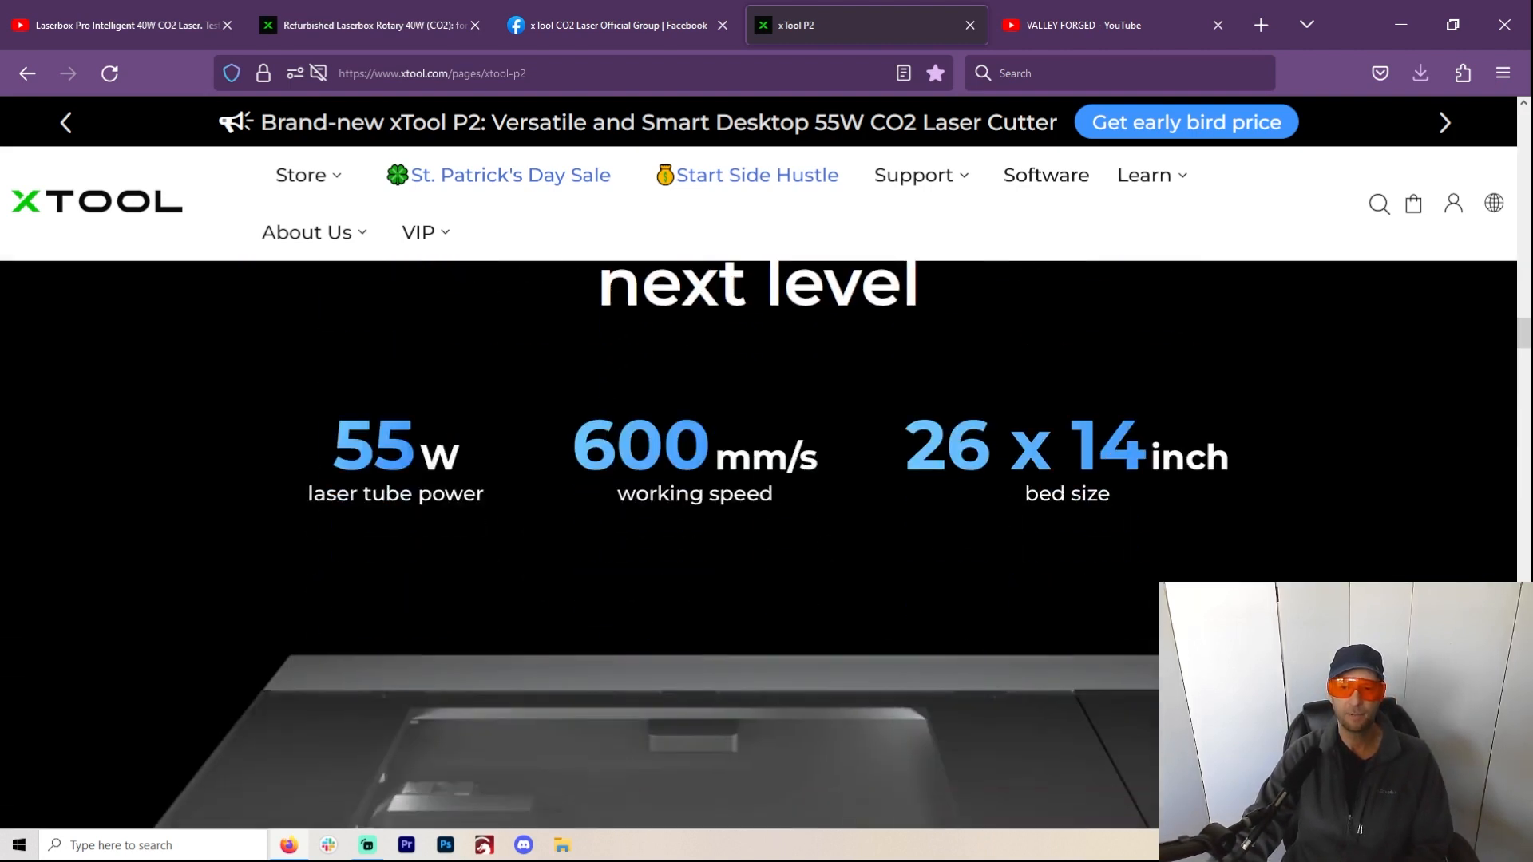
pyautogui.scroll(-3)
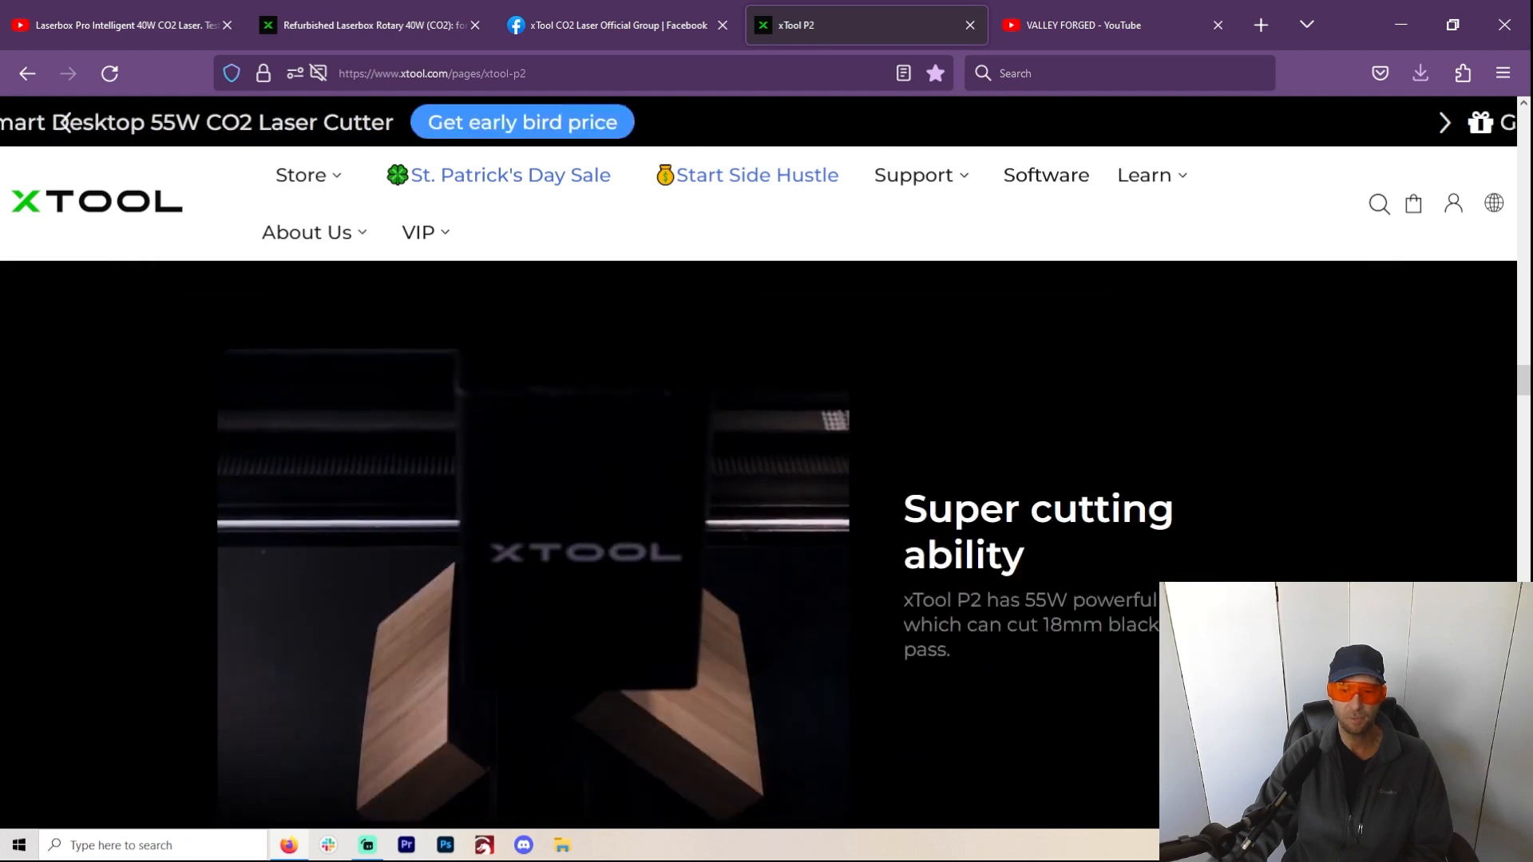
pyautogui.scroll(-3)
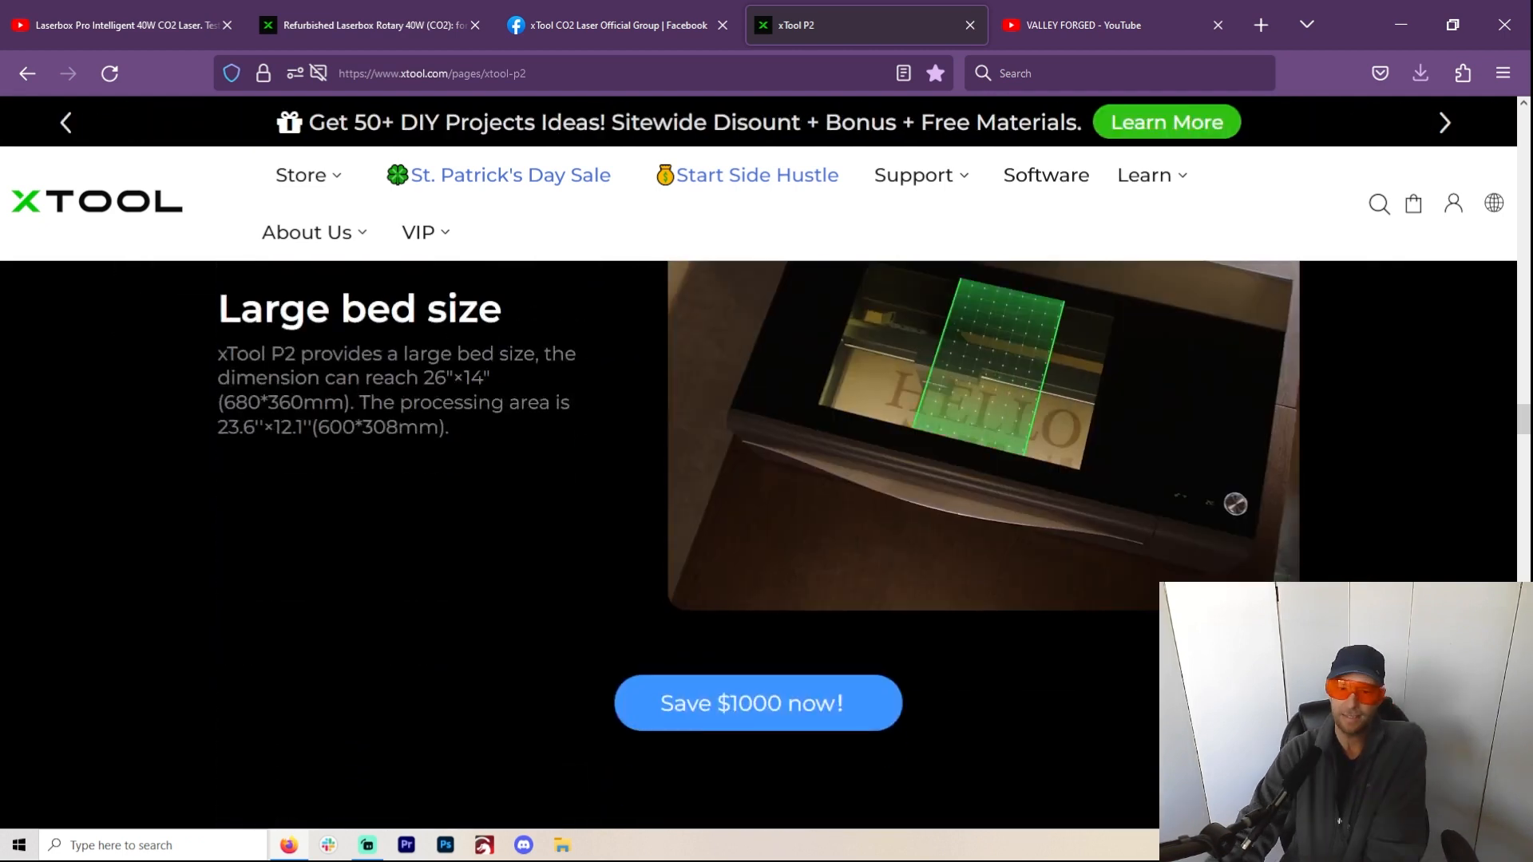
pyautogui.scroll(-3)
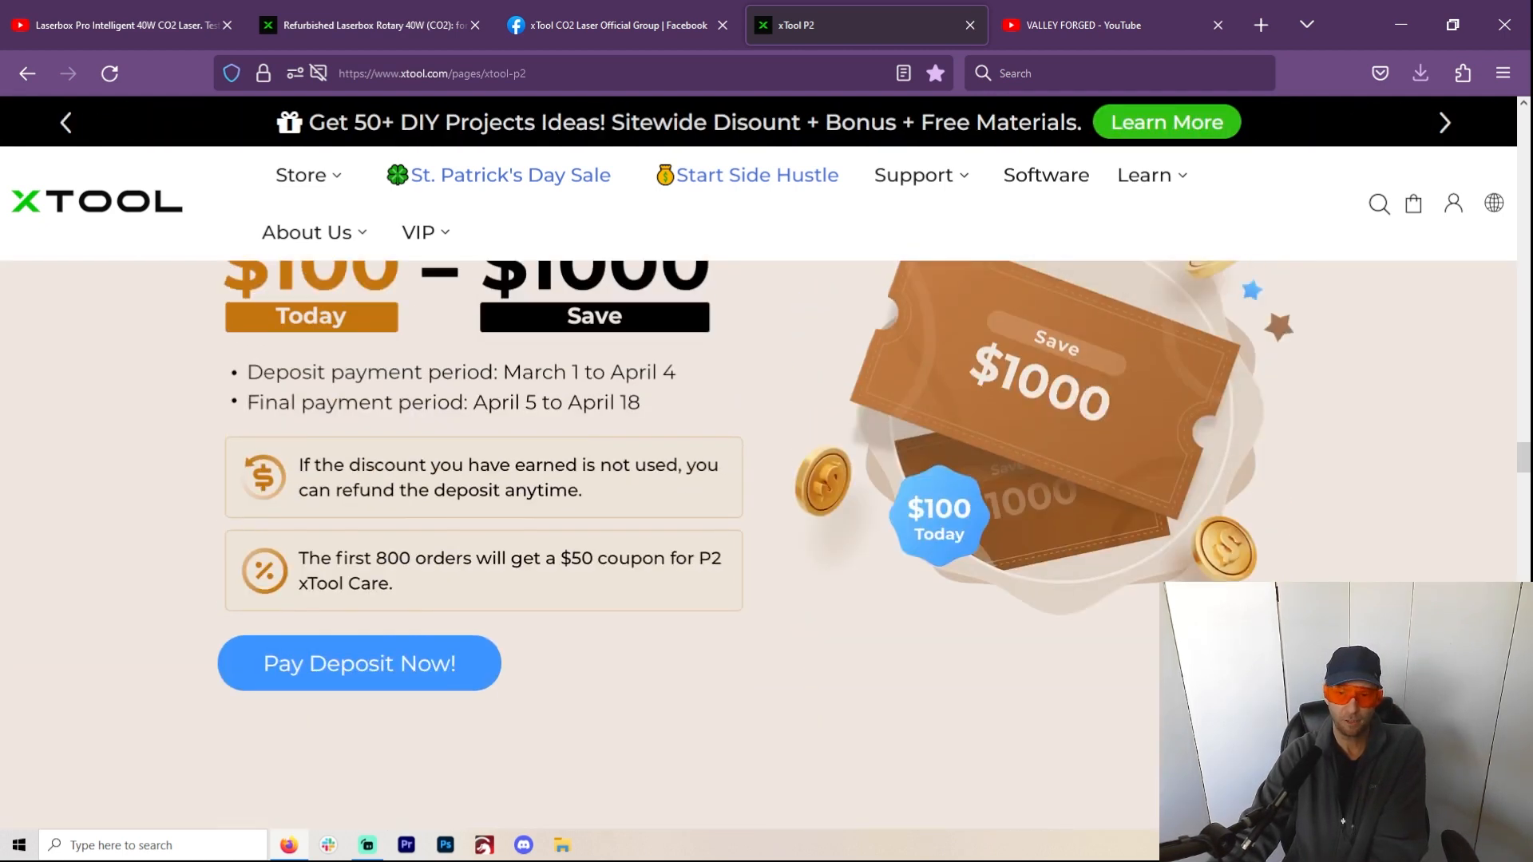
pyautogui.scroll(-3)
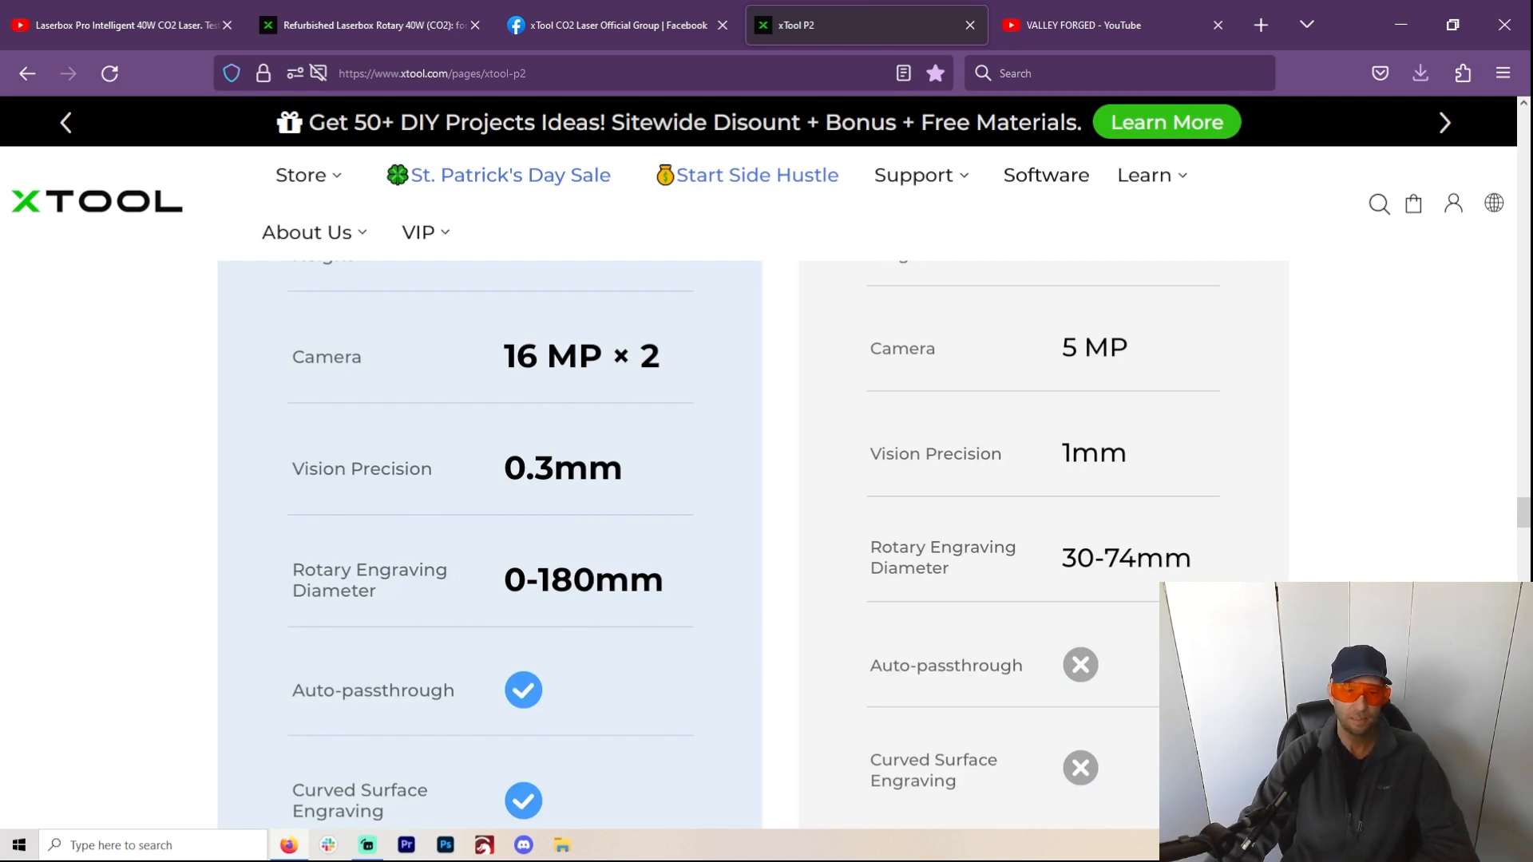
# Step: Scroll to the table's final Auto-passthrough and Curved Surface Engraving rows, ticked for P2 only
pyautogui.scroll(-3)
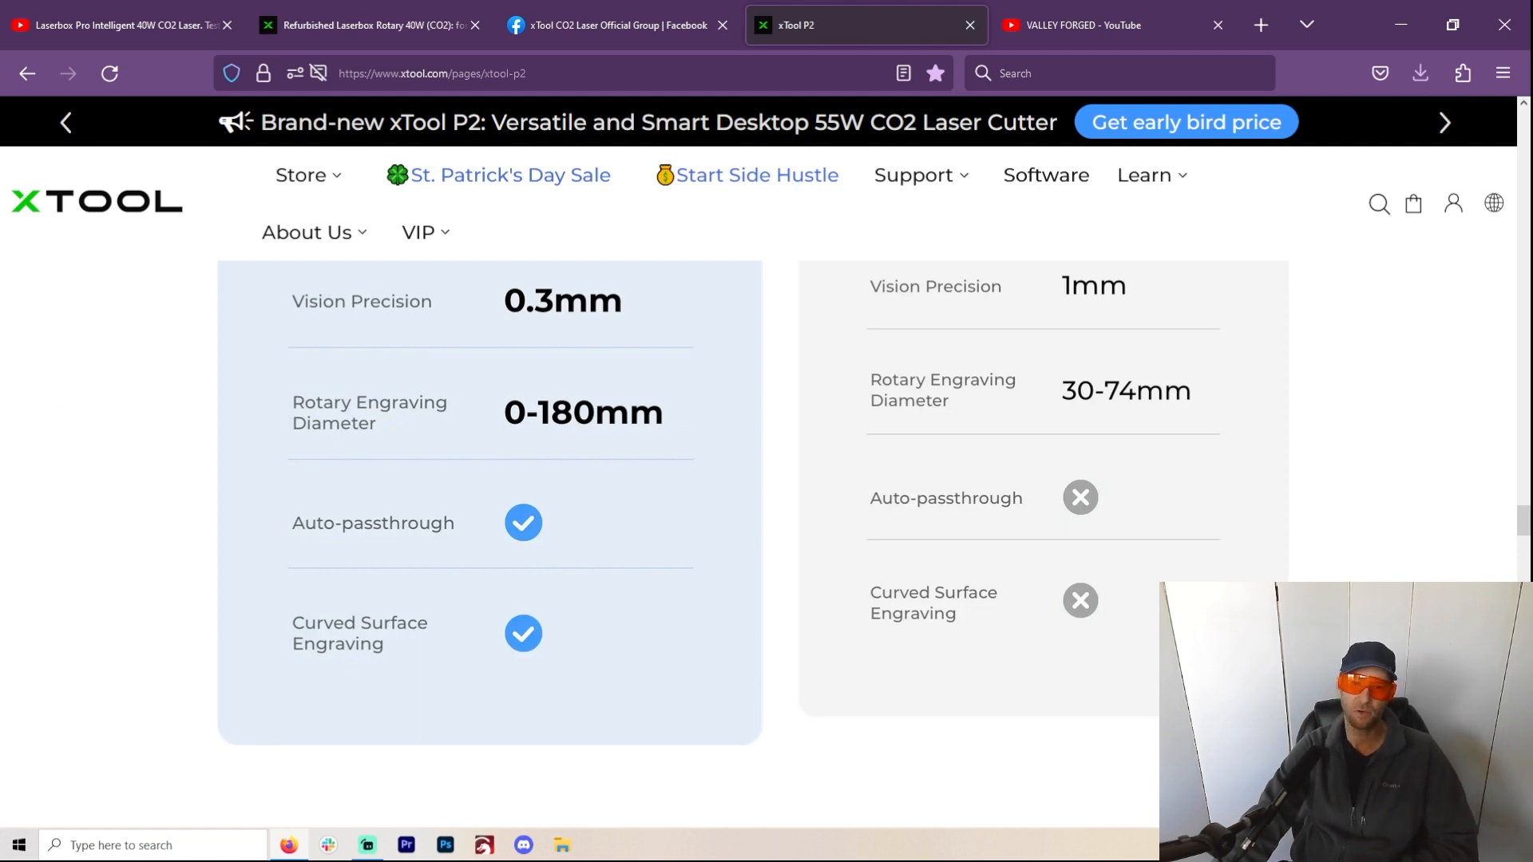
# Step: Scroll past materials to Product Specifications: 55W tube, 45KG weight, 600mm/s speed
pyautogui.scroll(-3)
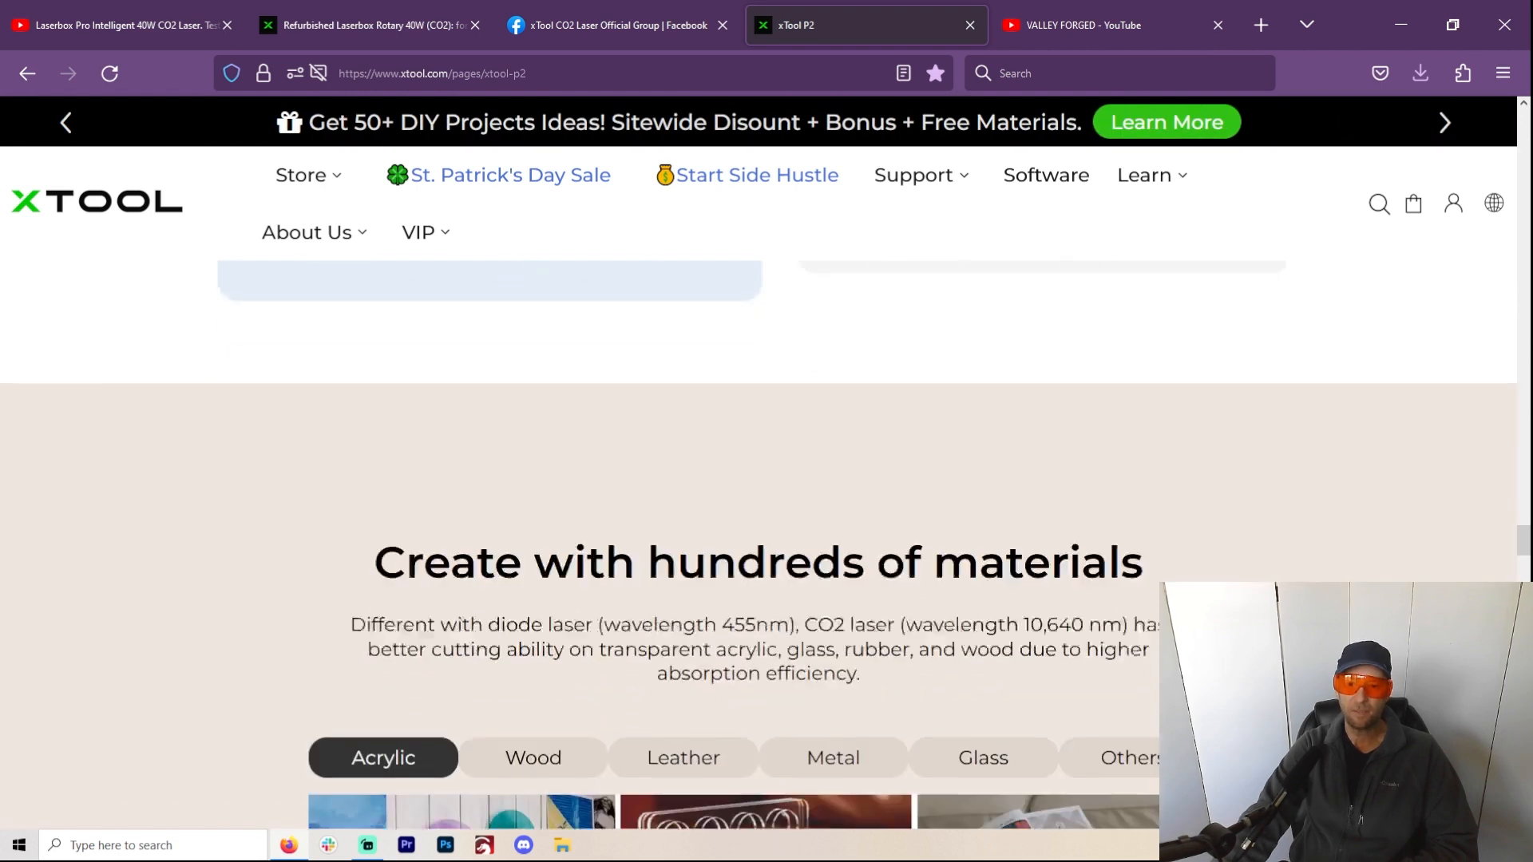
pyautogui.scroll(-3)
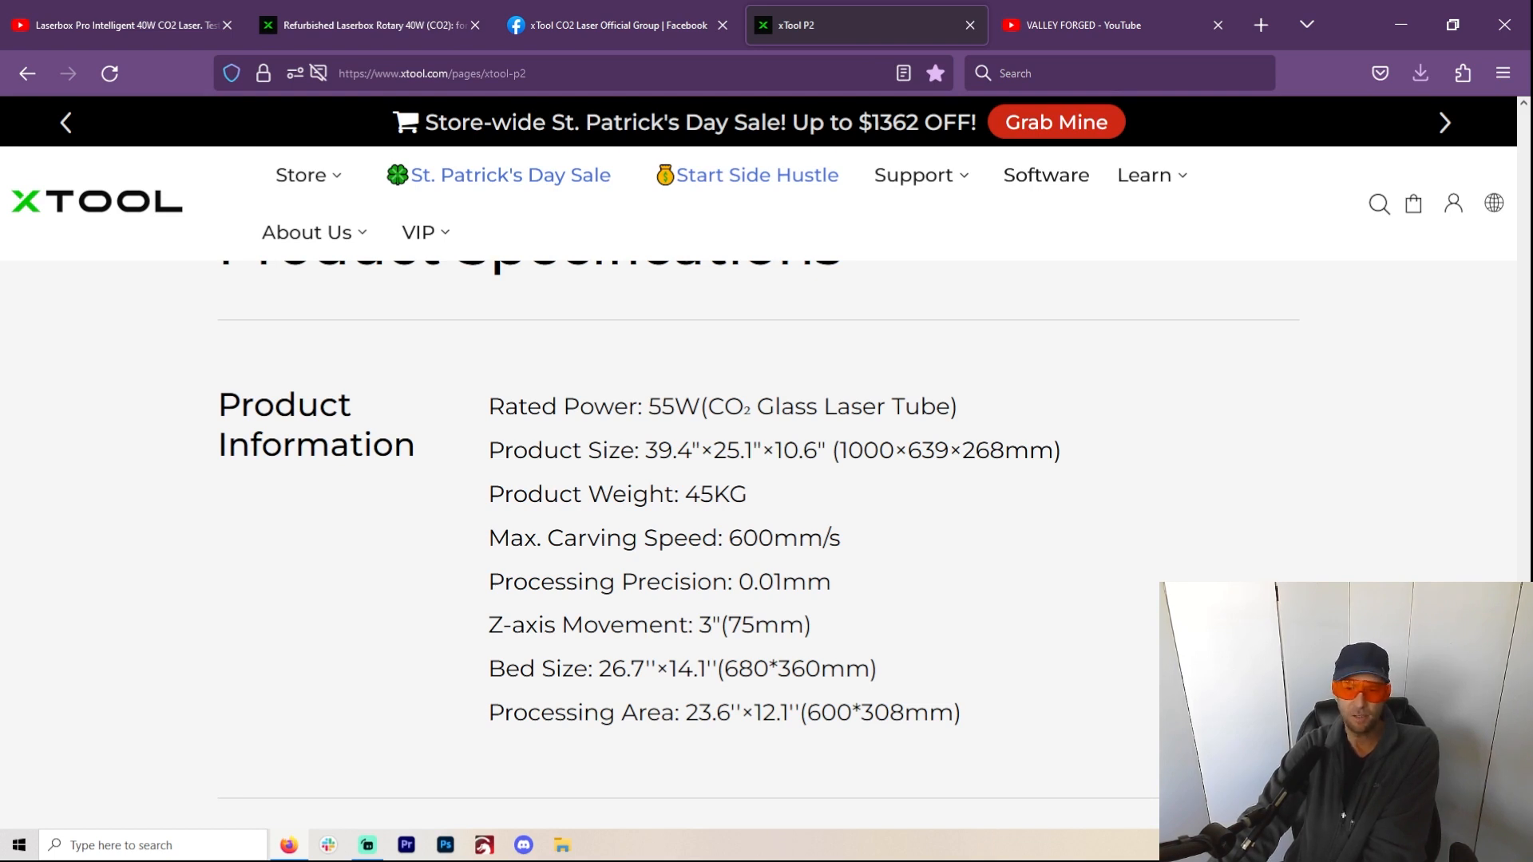
# Step: Scroll past camera, accessory and software specs to the FAQ on cutting metal and wood thickness
pyautogui.scroll(-3)
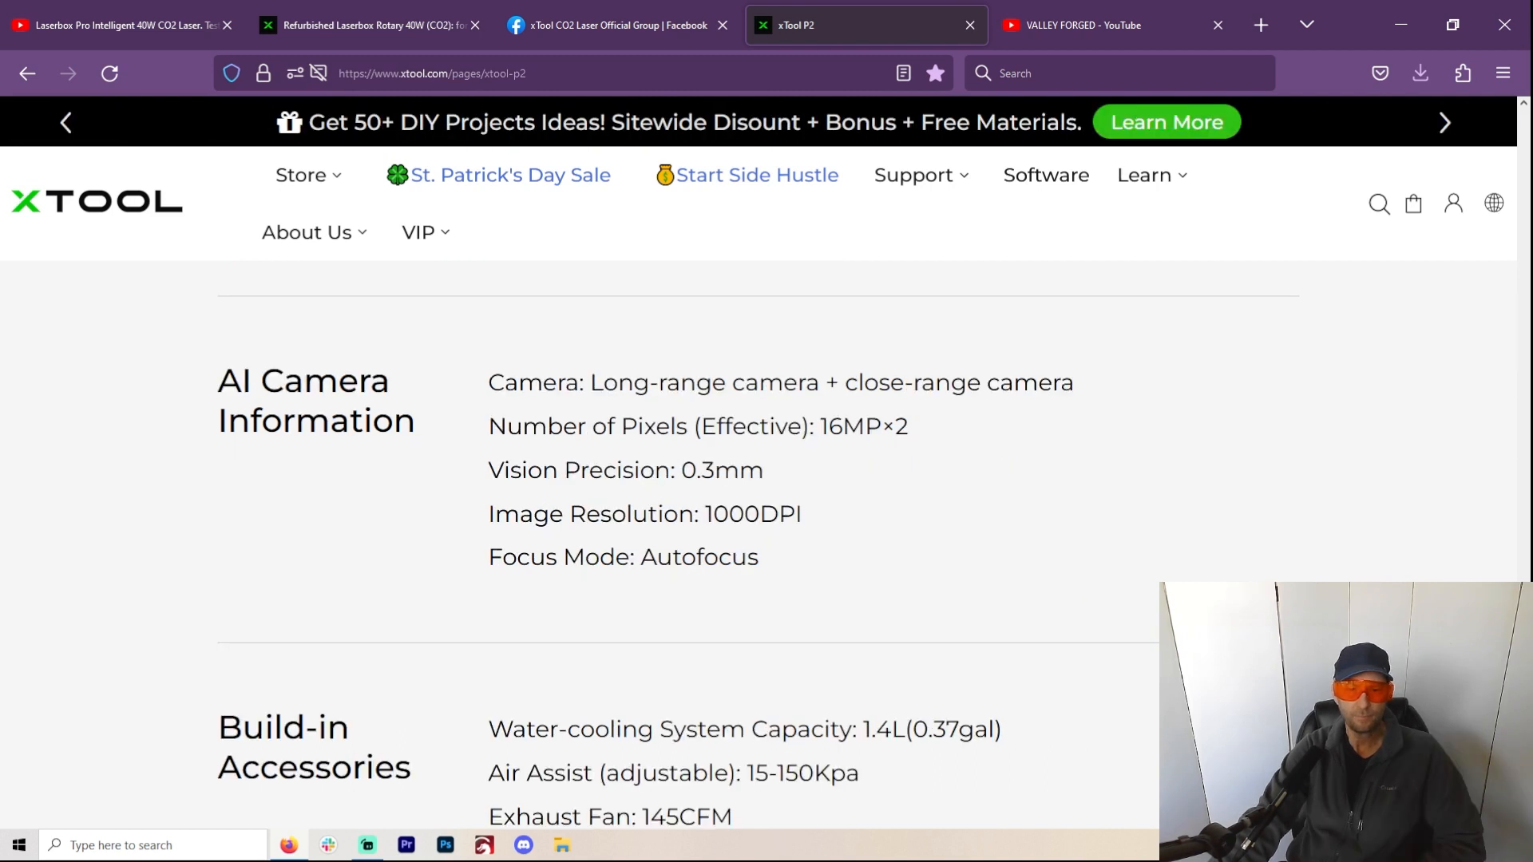
pyautogui.scroll(-3)
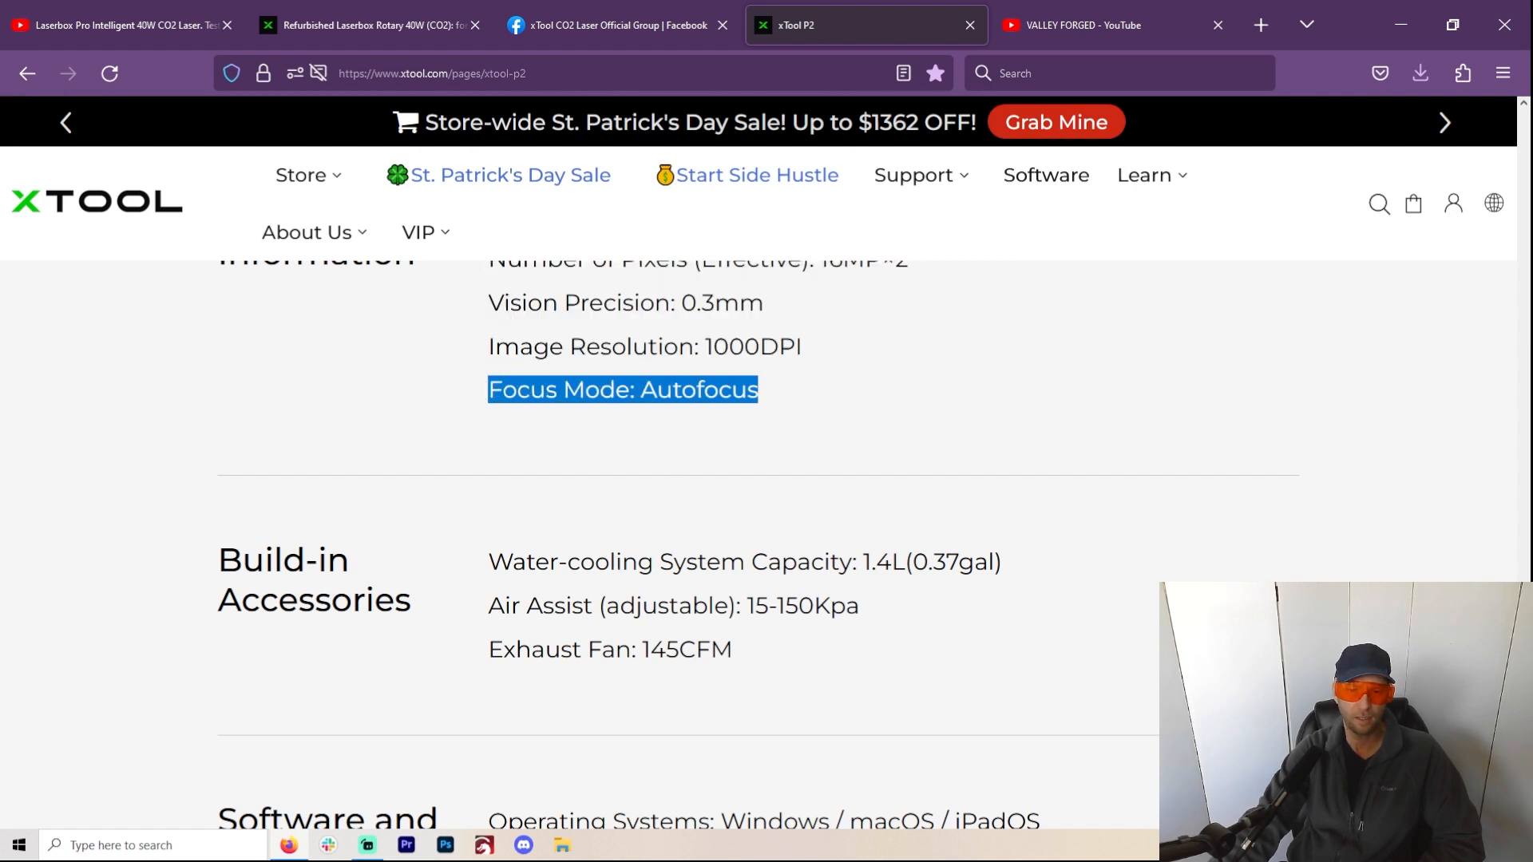
pyautogui.scroll(-3)
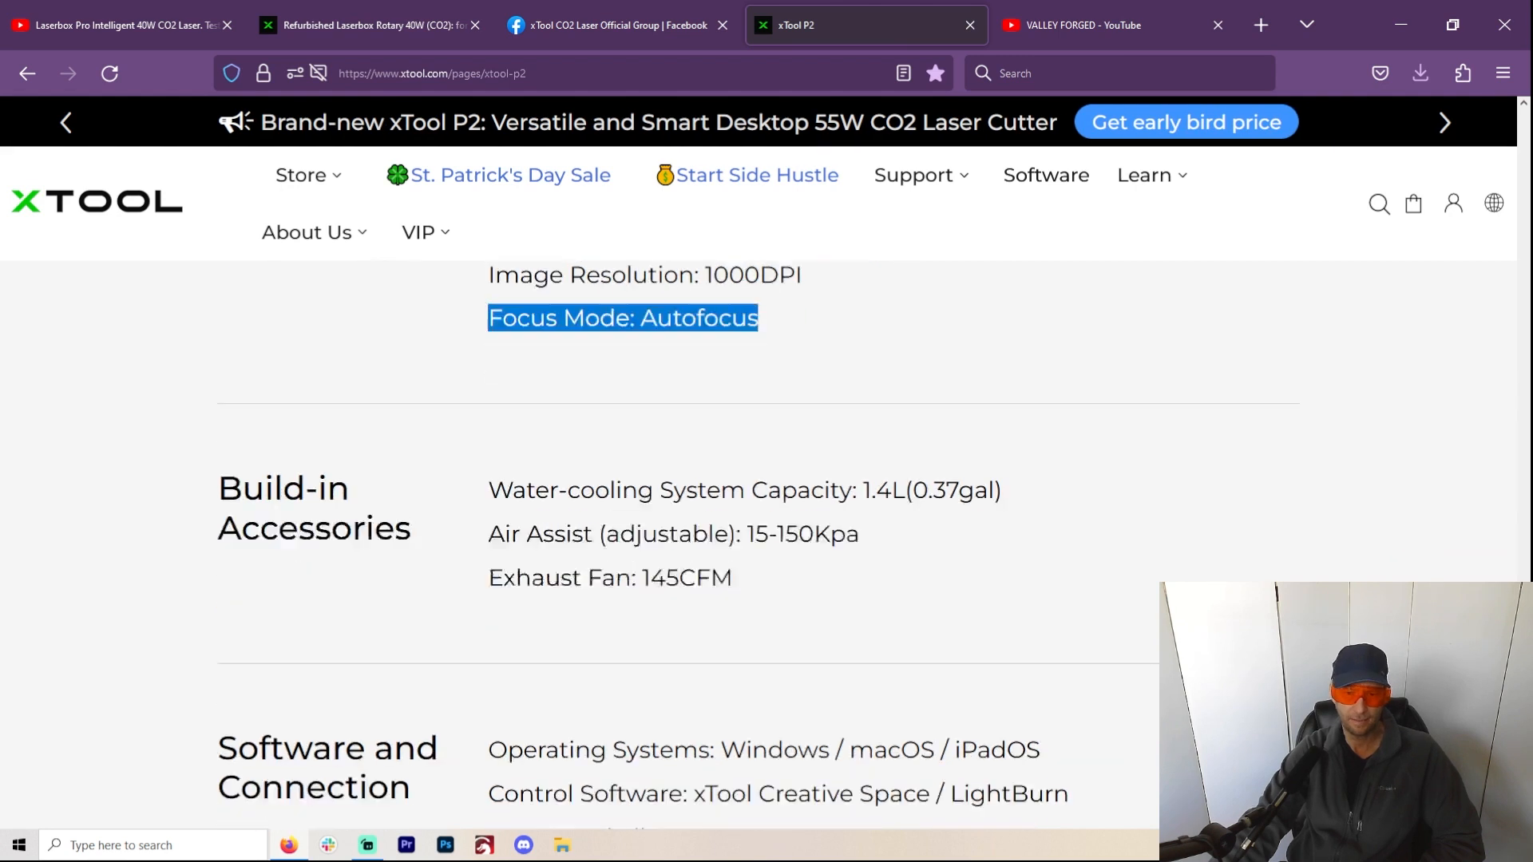
pyautogui.scroll(-3)
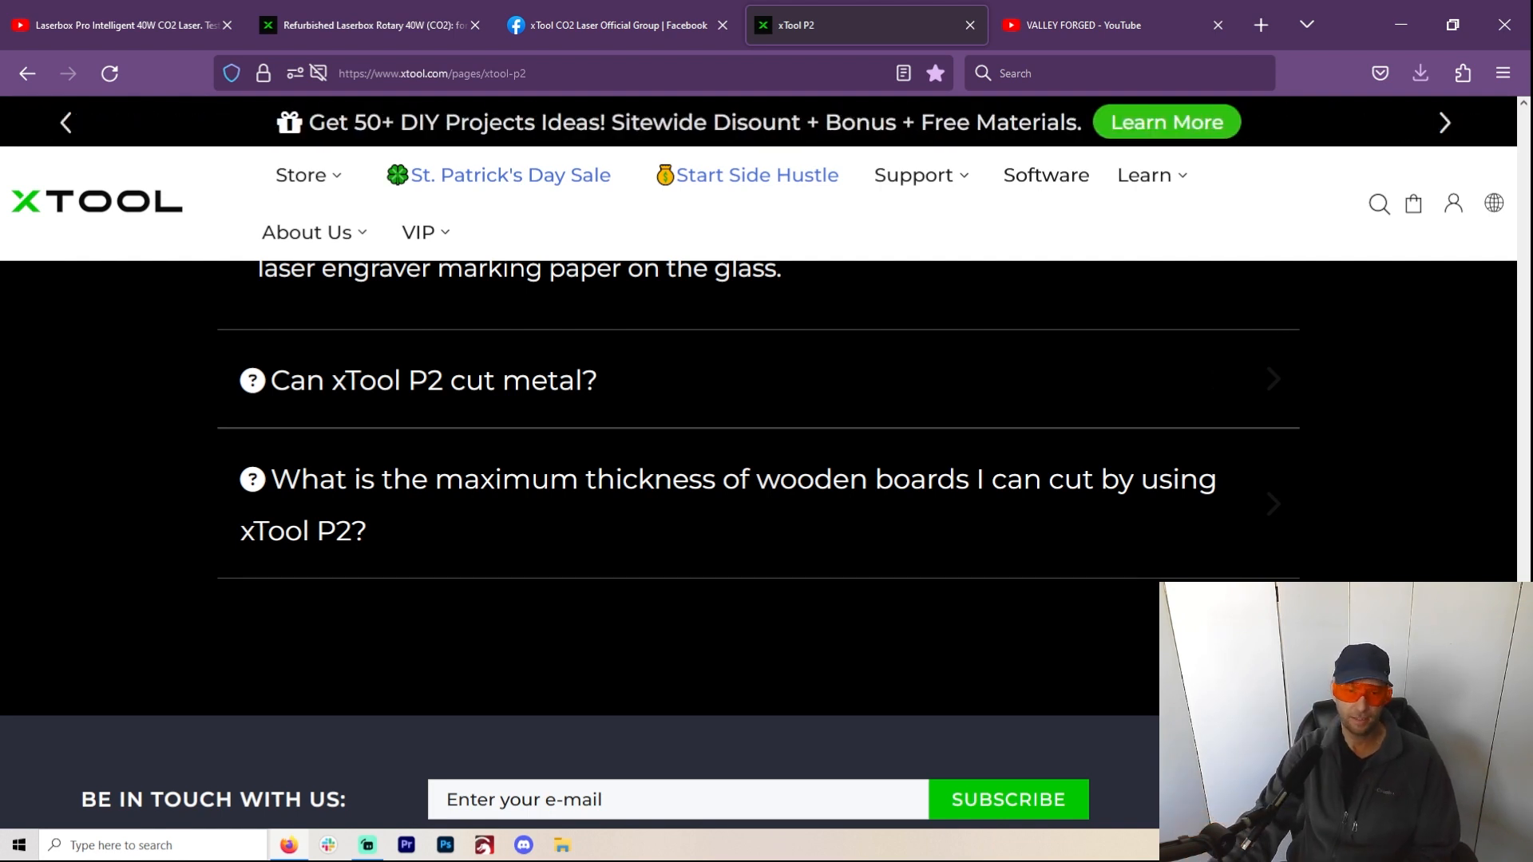
# Step: Scroll the xTool P2 page to bring the Build-in Accessories and Software and Connection specs back into view
pyautogui.scroll(-3)
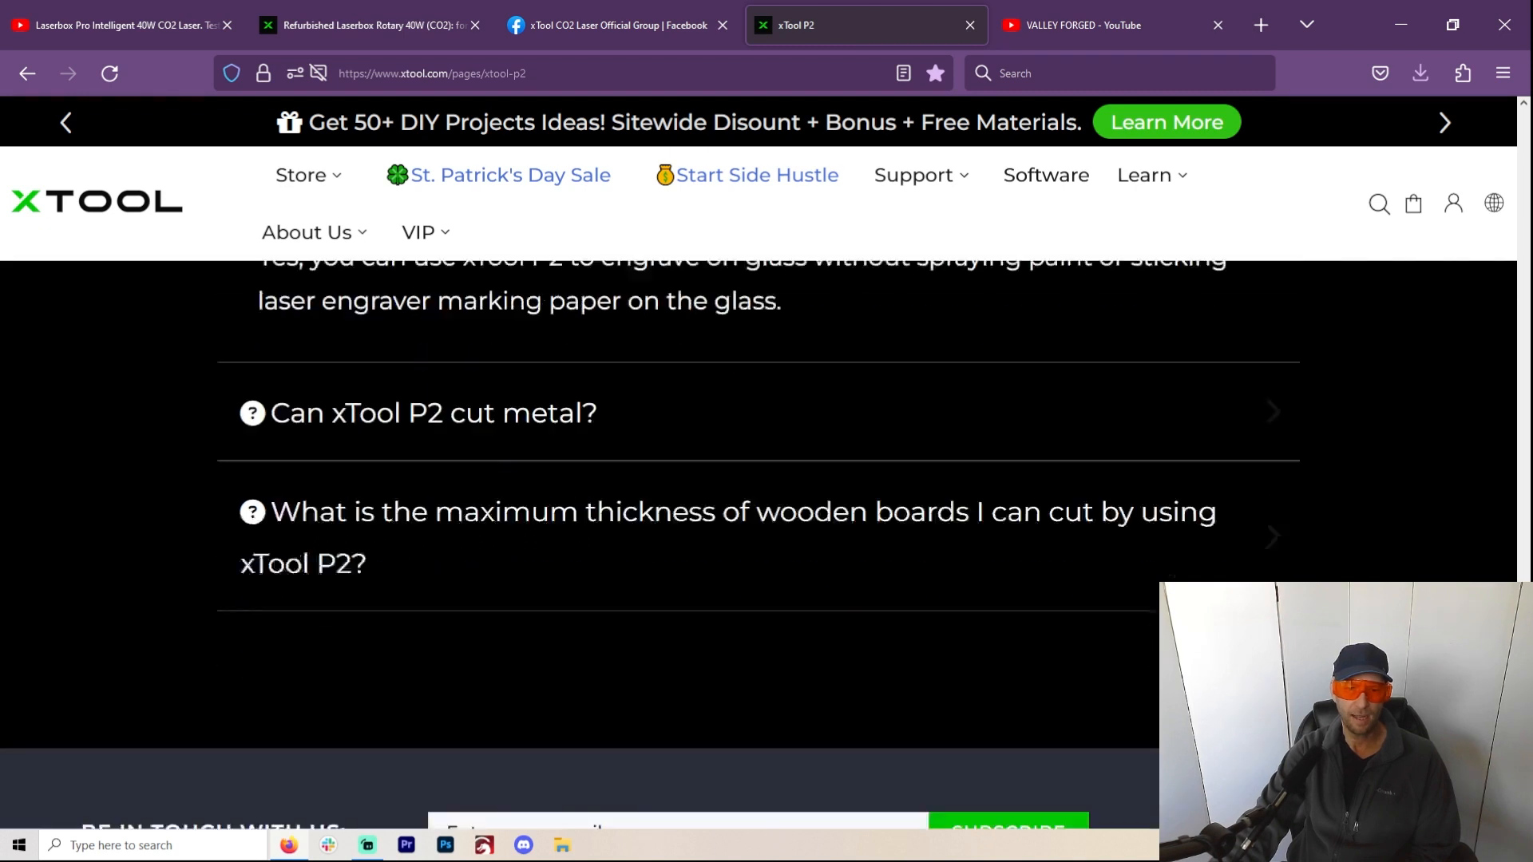
pyautogui.scroll(-3)
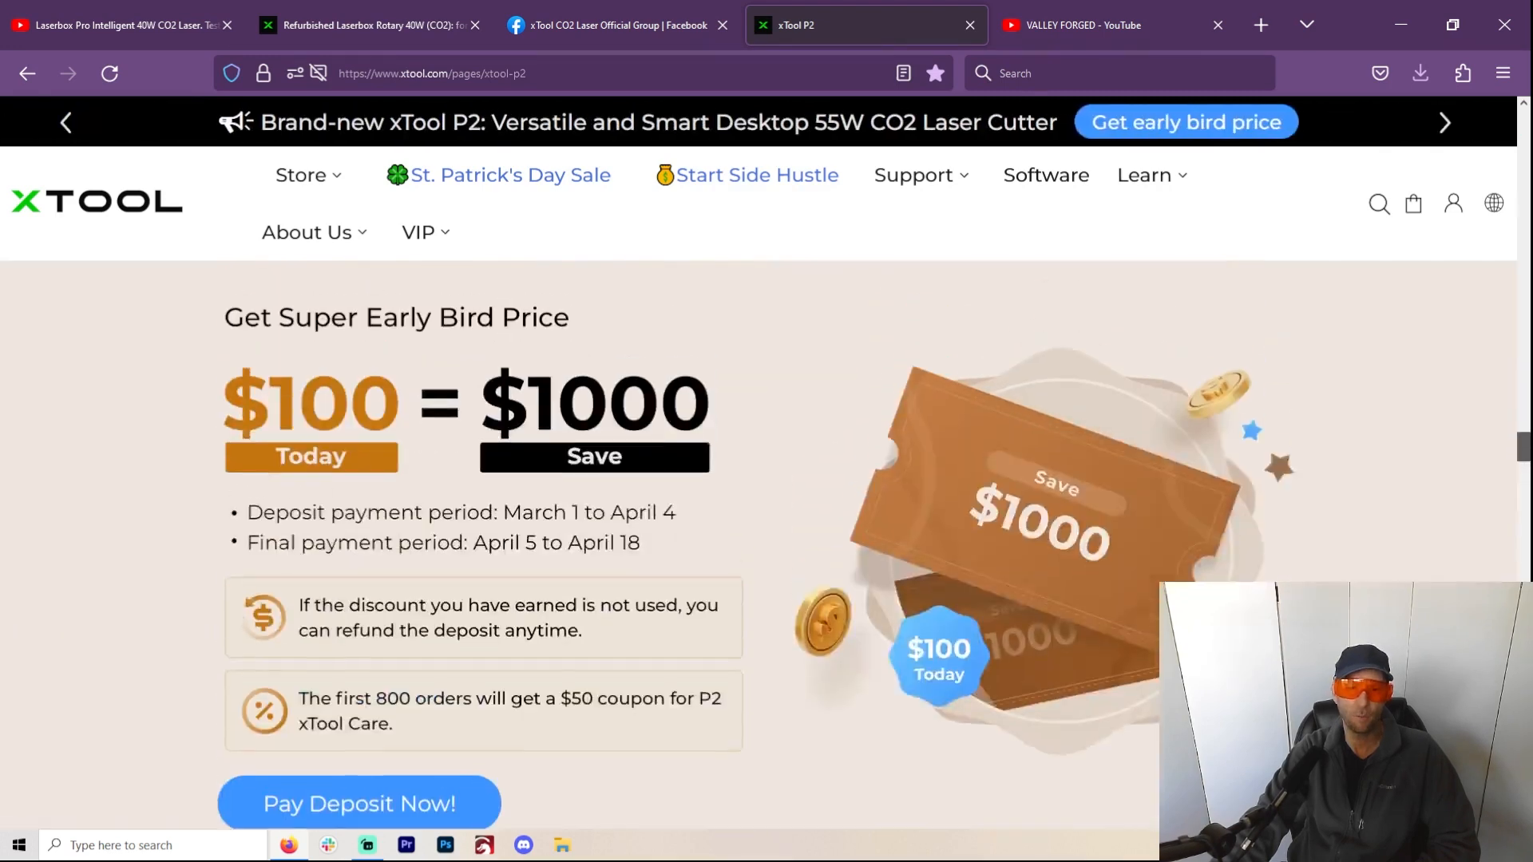
pyautogui.scroll(-3)
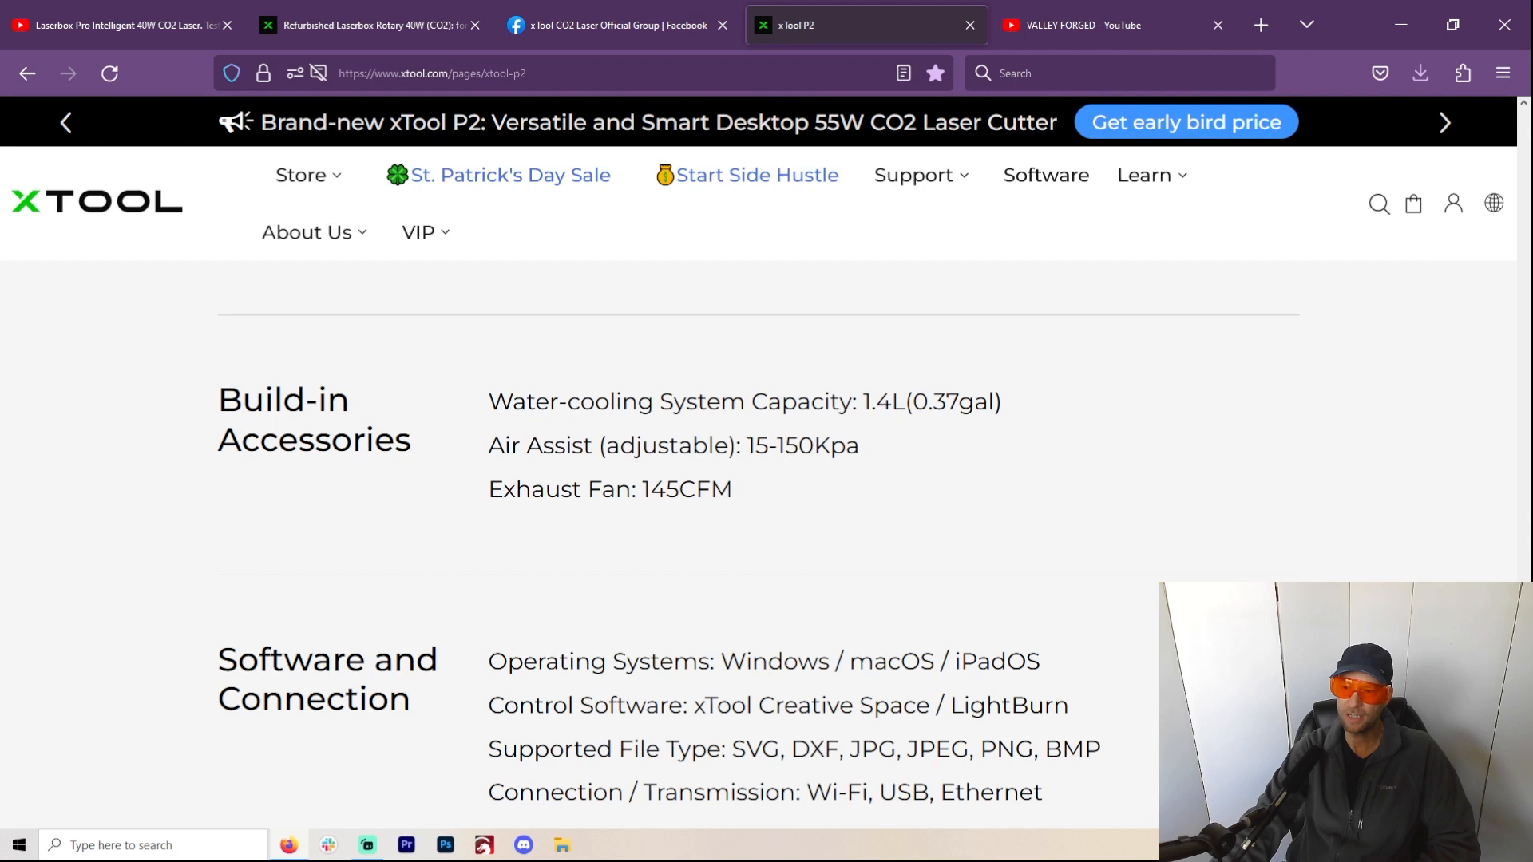
# Step: Return to the top of the xTool P2 page showing the early-bird deposit hero banner
pyautogui.scroll(-3)
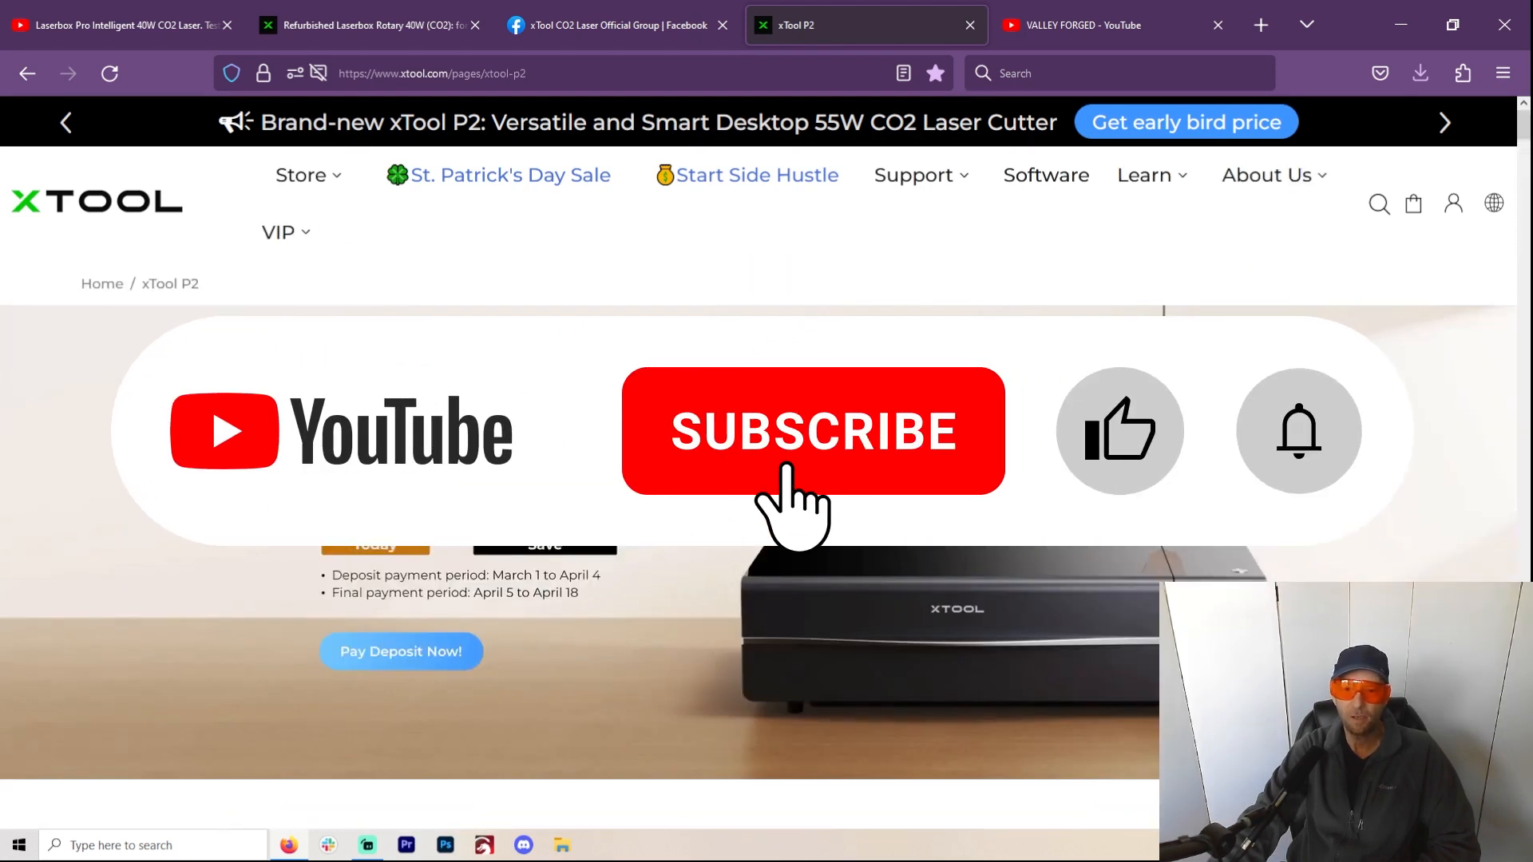
pyautogui.click(812, 431)
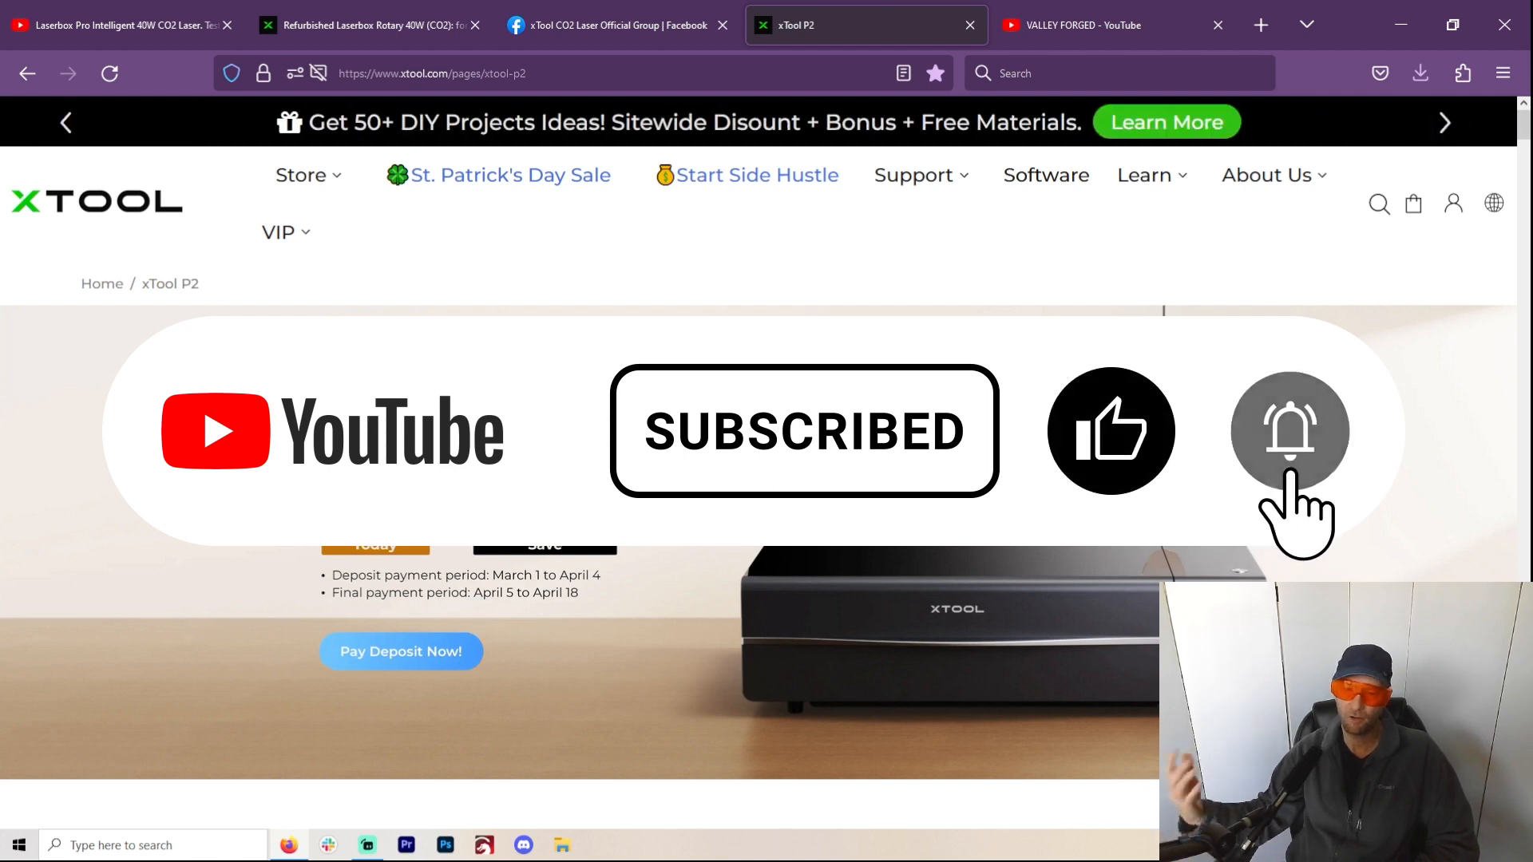